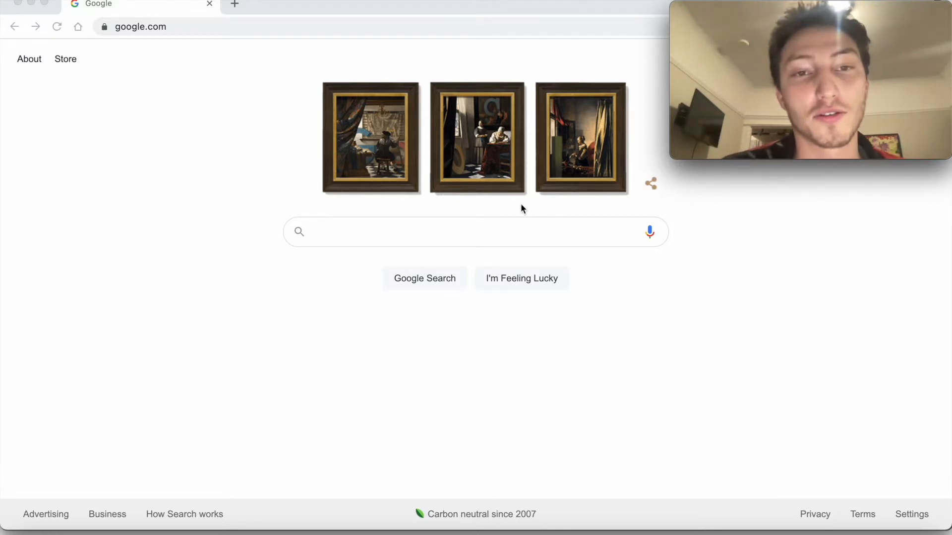
mouse_move(497, 54)
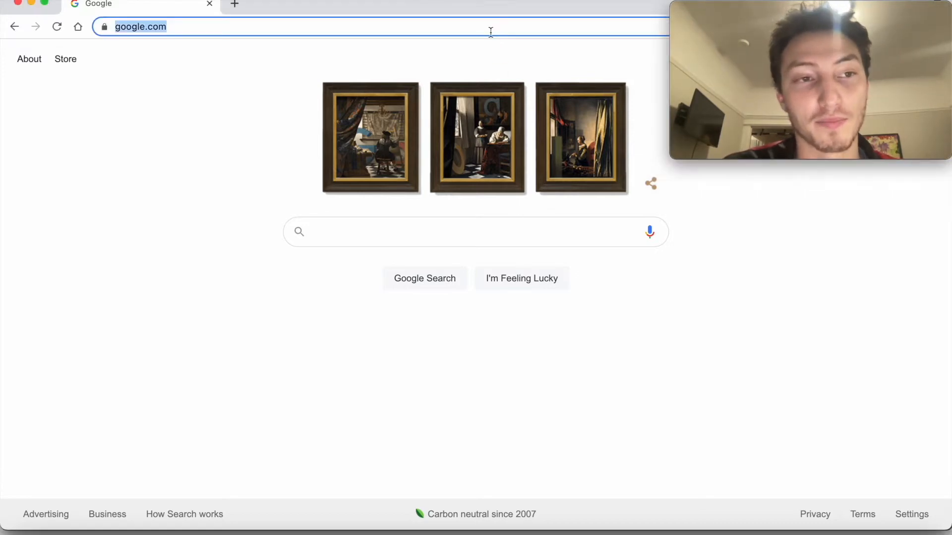
Step: Navigate to docs.theblockchainapi.com in the address bar
text(docs.theblockchainapi.com)
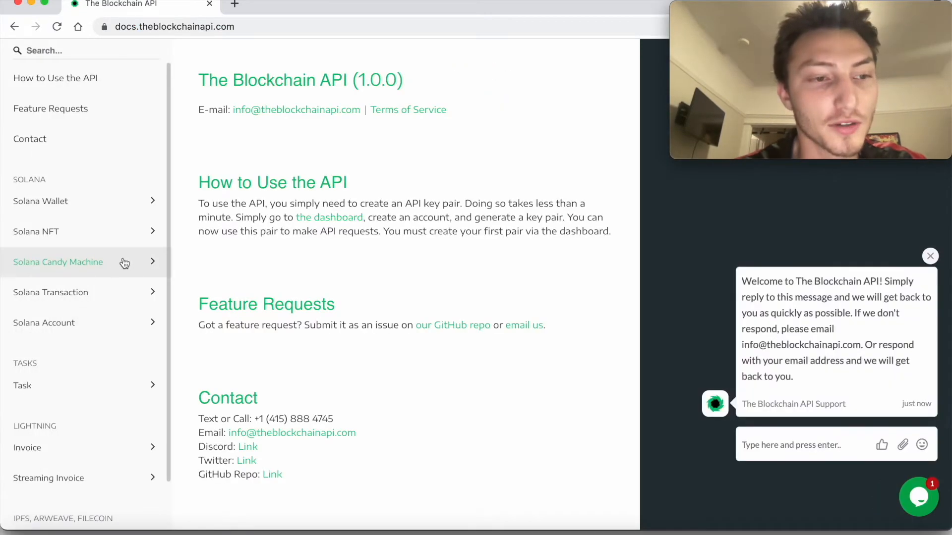
Step: Reach the Solana Wallet endpoint for deriving an associated token account address and skim it
click(36, 231)
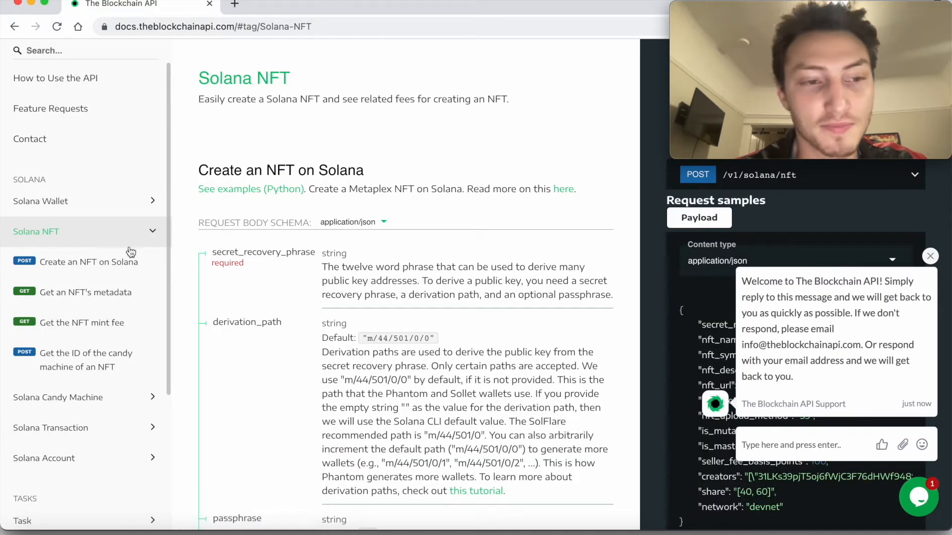
click(85, 359)
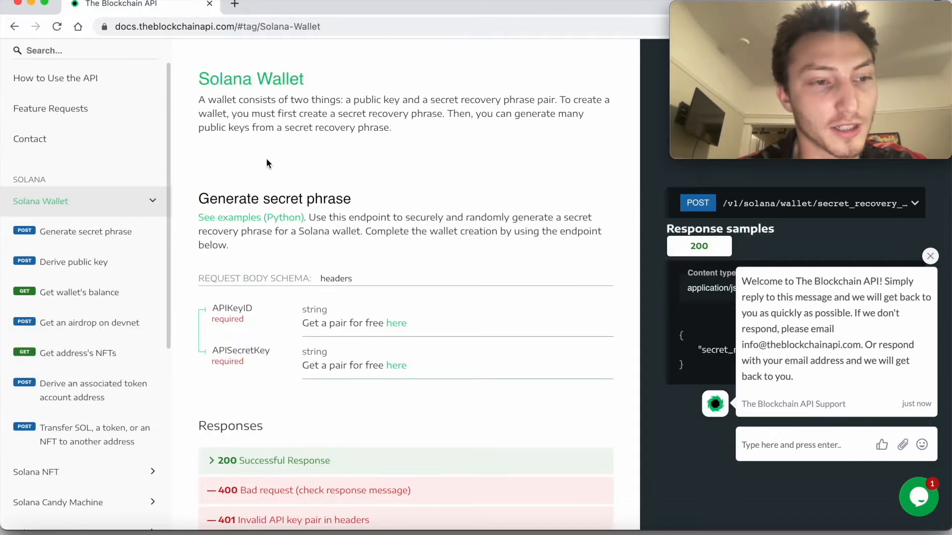
click(93, 390)
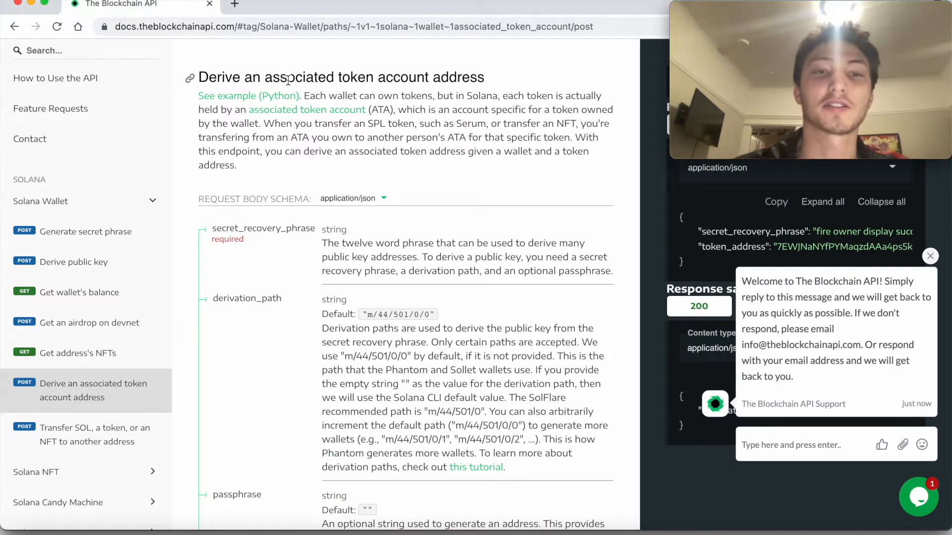
scroll(down, 3)
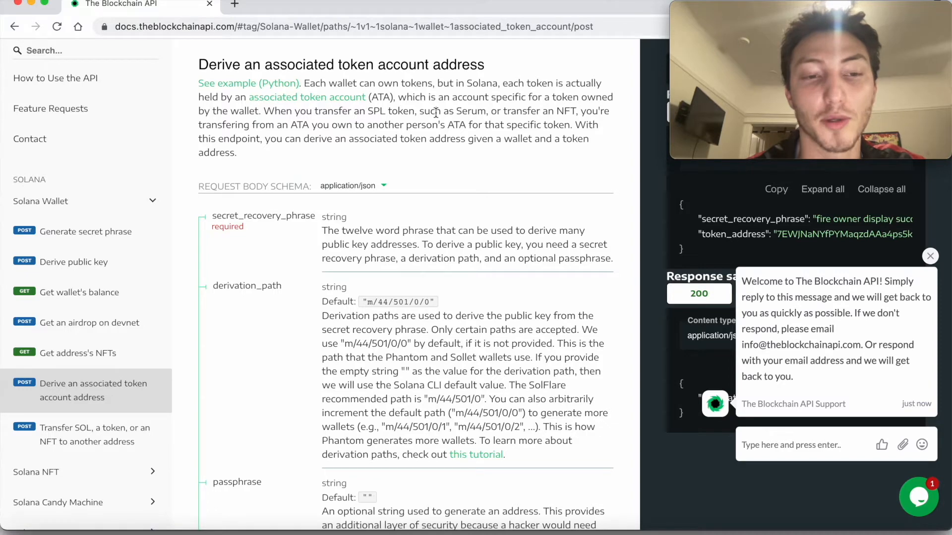
scroll(down, 3)
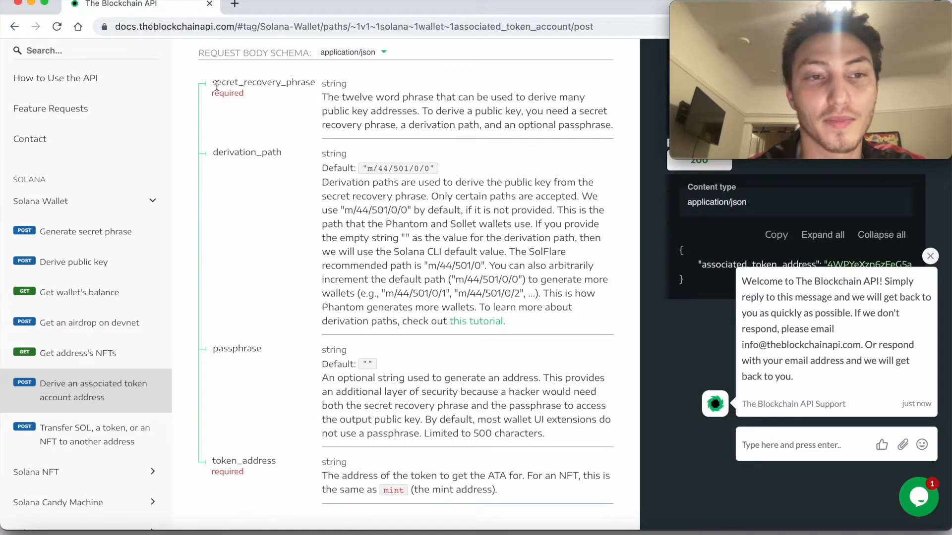
mouse_move(544, 428)
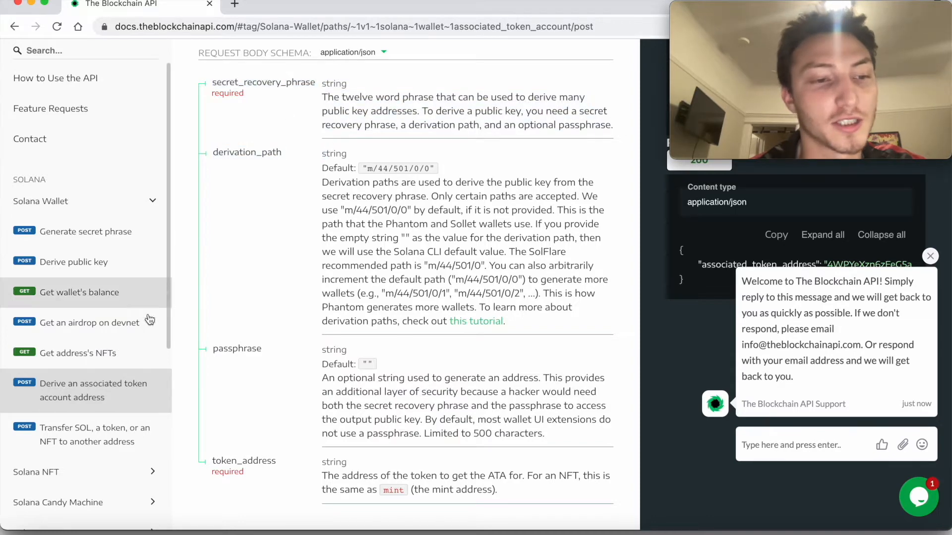
Step: Return to the derive-associated-token-account endpoint and read through its request parameters
click(79, 292)
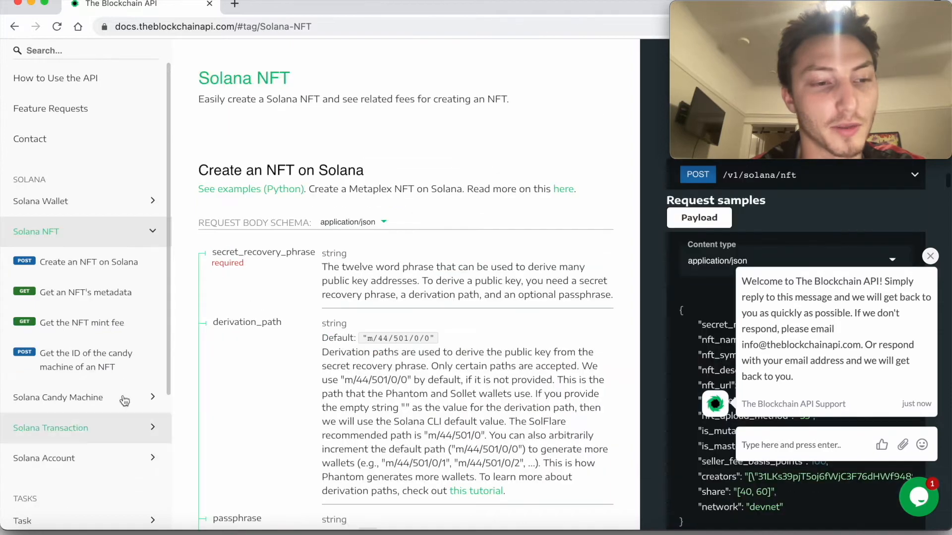
click(88, 262)
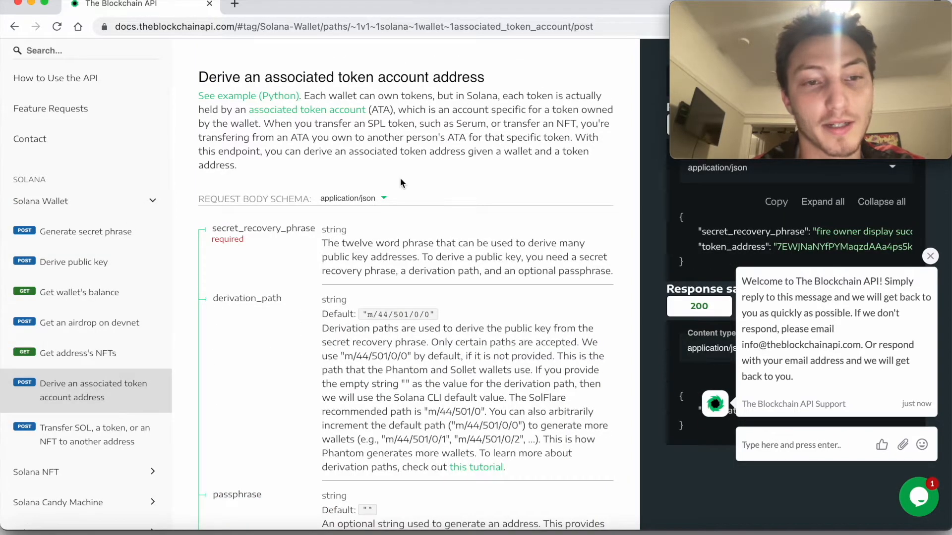
scroll(down, 3)
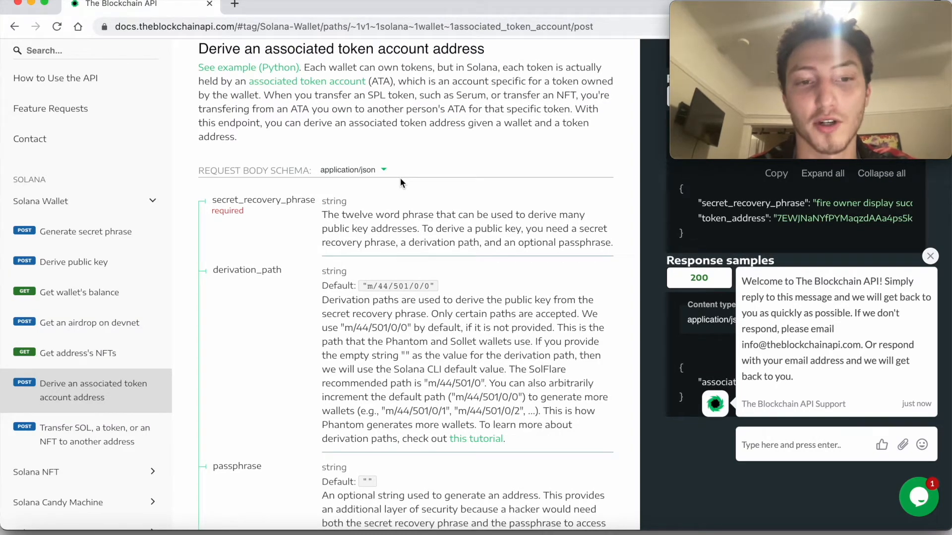
scroll(down, 3)
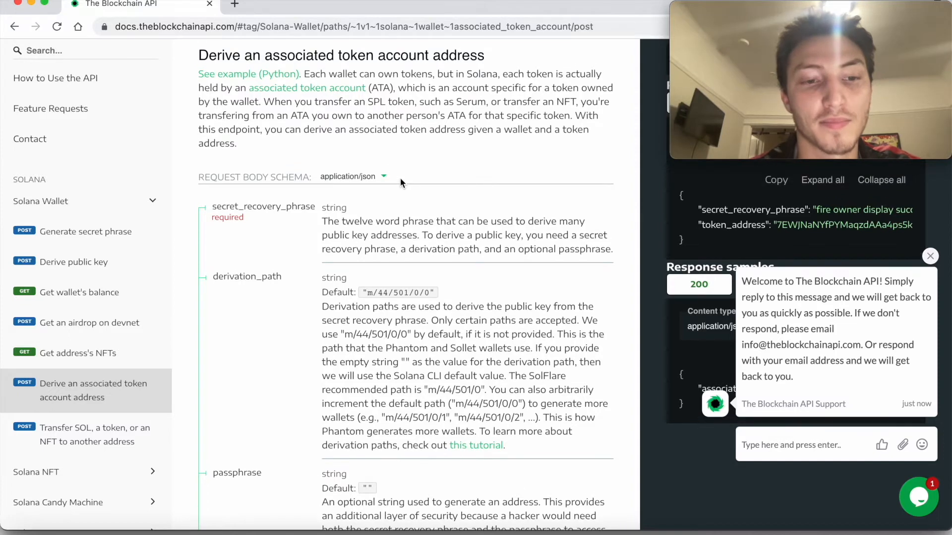
scroll(down, 3)
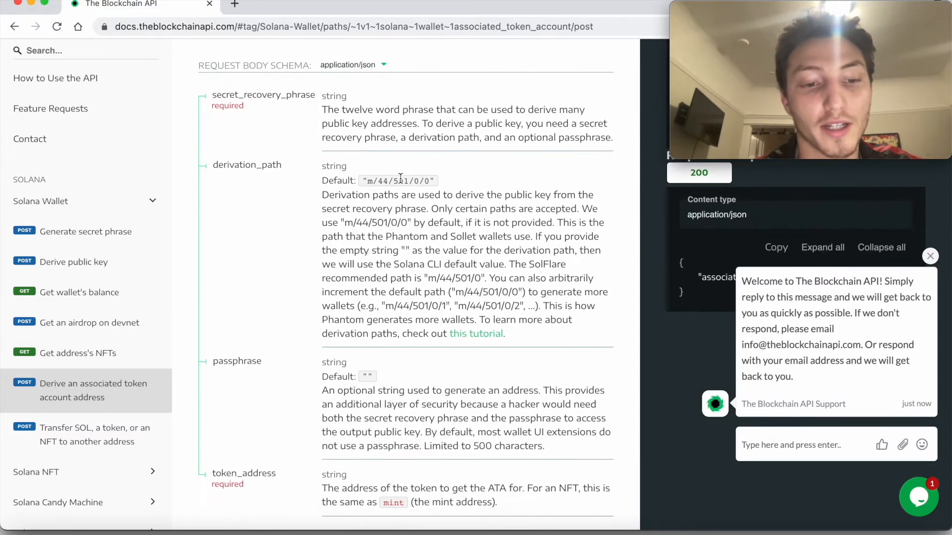
drag(212, 95, 280, 164)
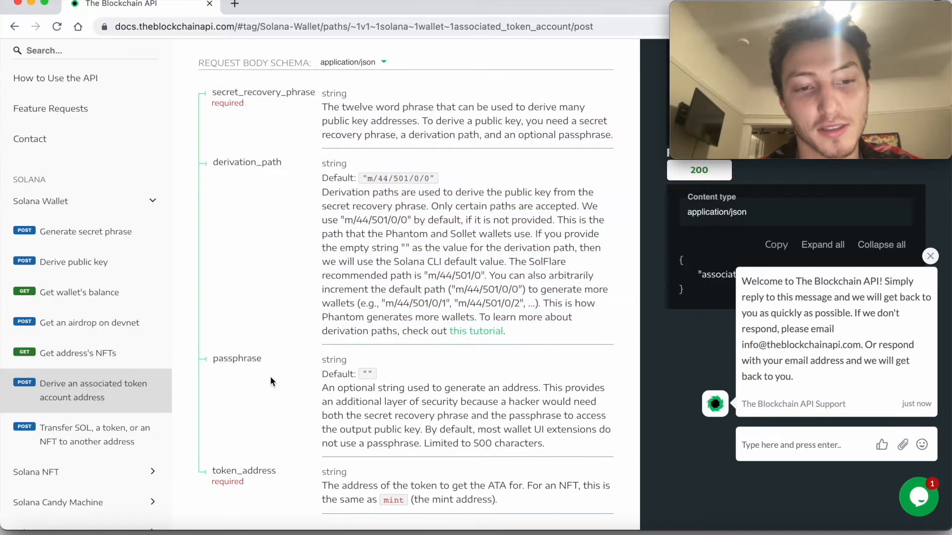
mouse_move(242, 386)
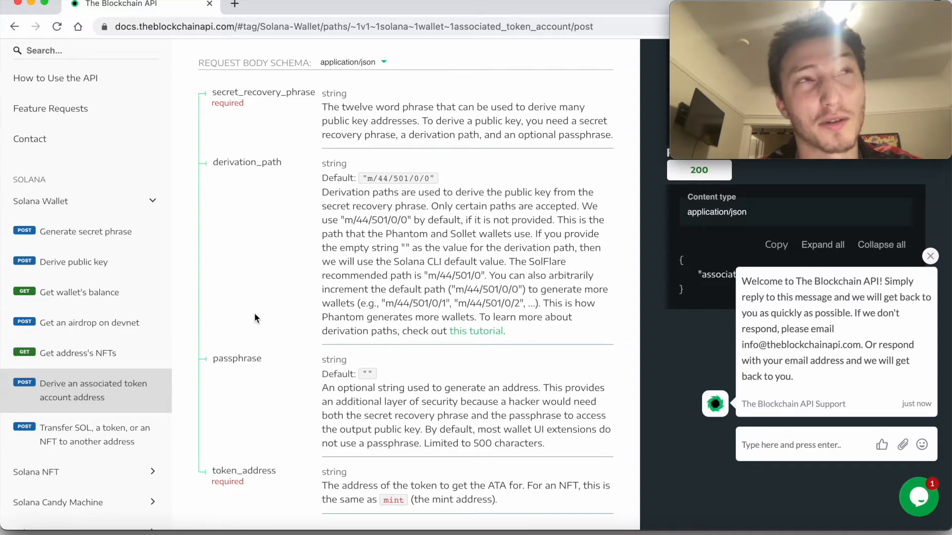
mouse_move(255, 318)
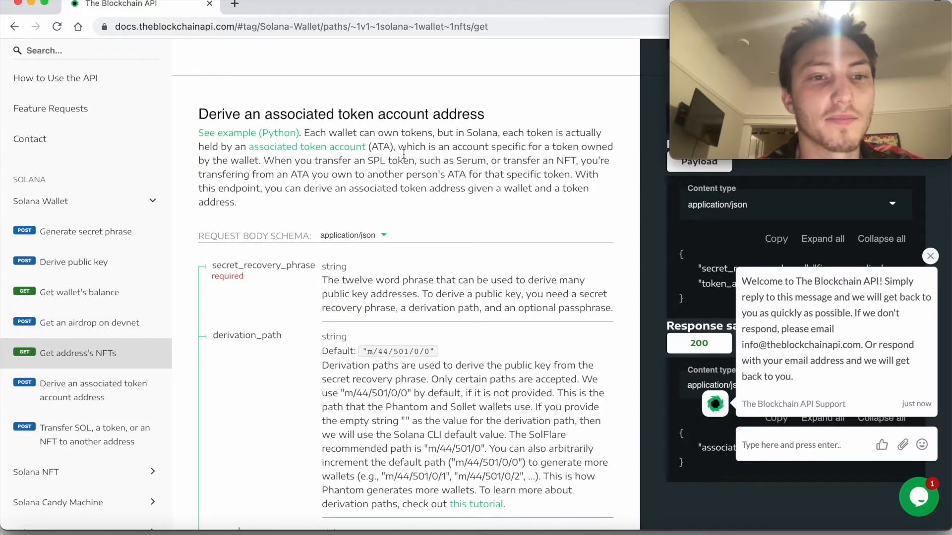
scroll(down, 3)
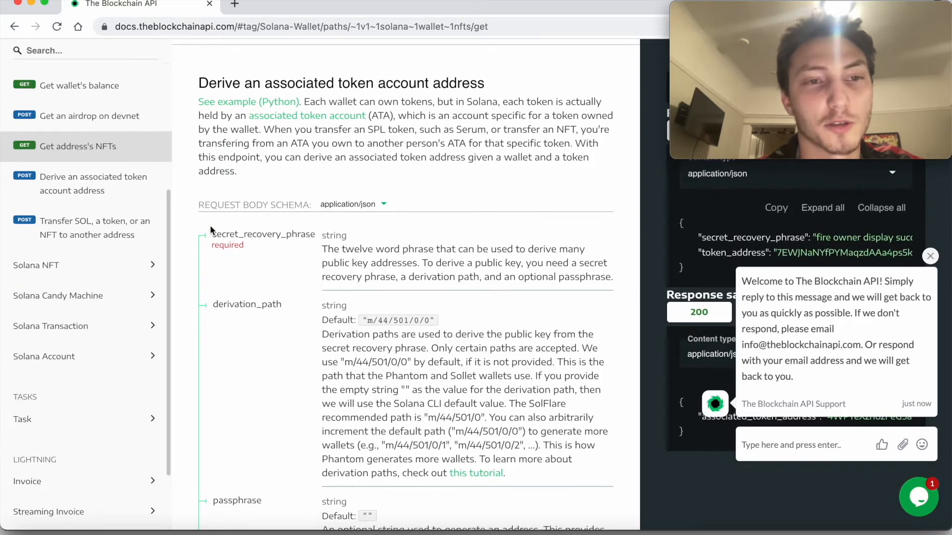
mouse_move(321, 117)
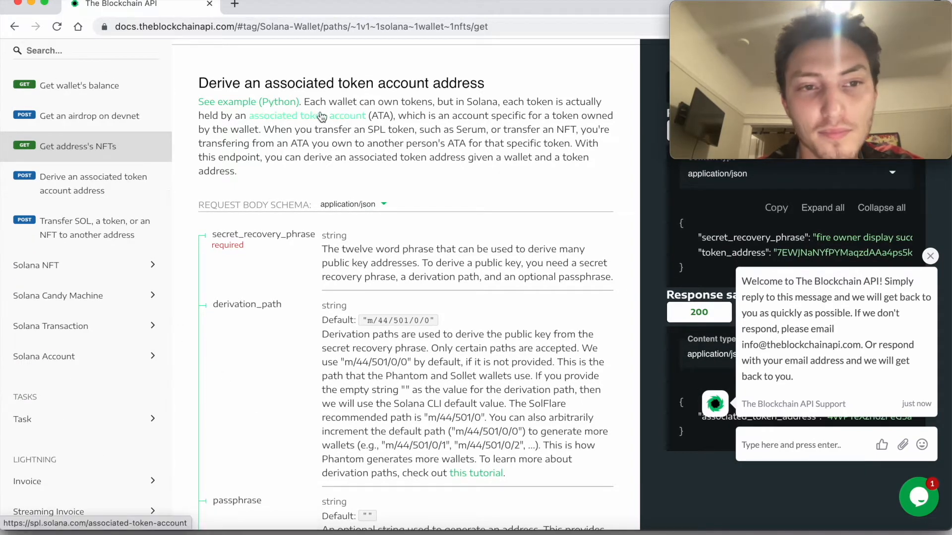
Step: View the Python example on GitHub, switch the schema to headers and reach the API Keys dashboard
click(306, 115)
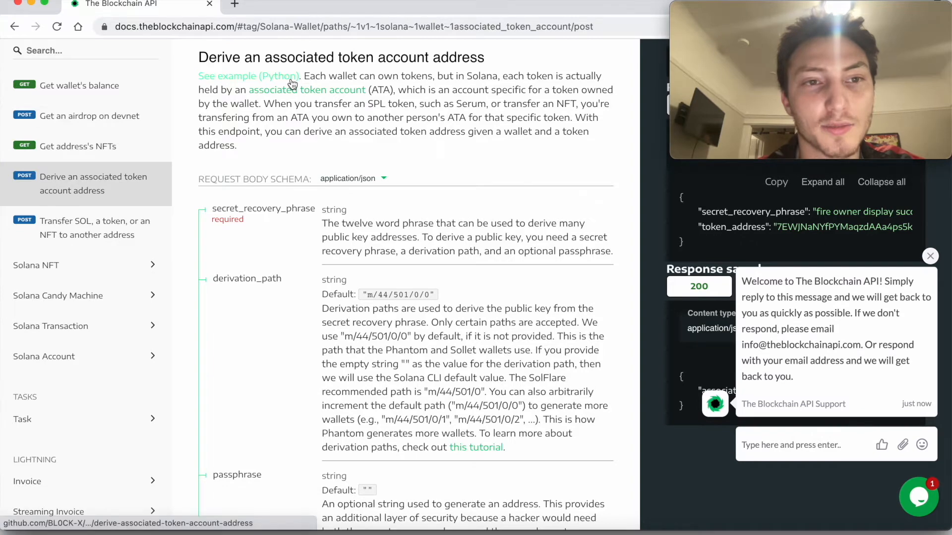
click(249, 77)
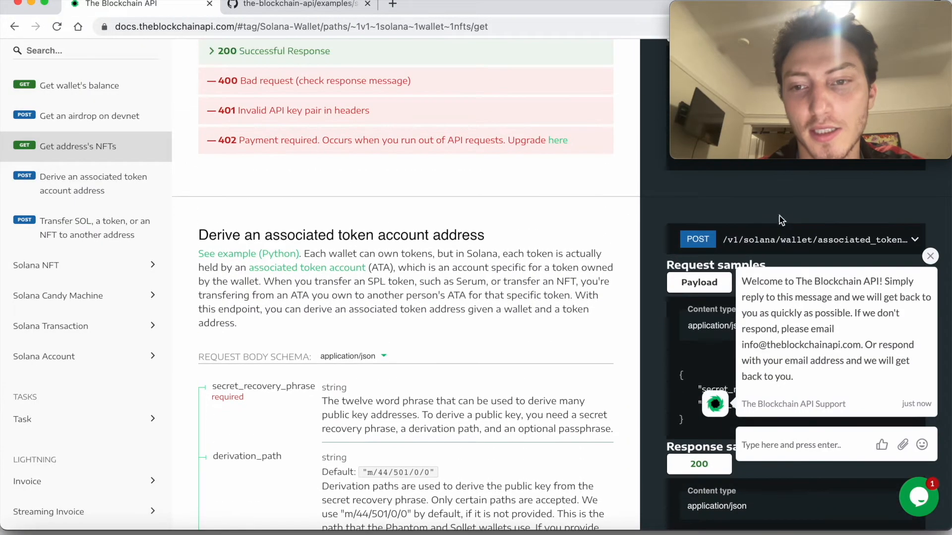
click(915, 239)
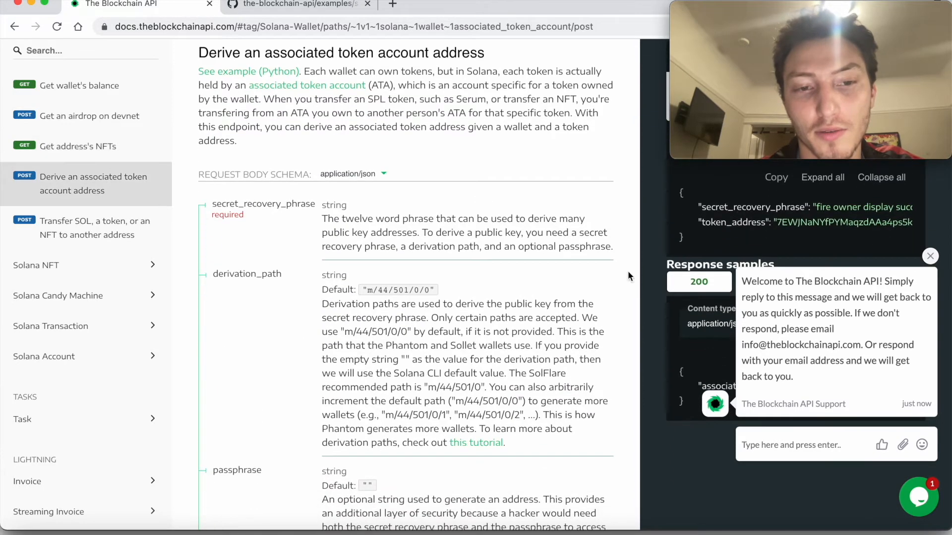
click(352, 174)
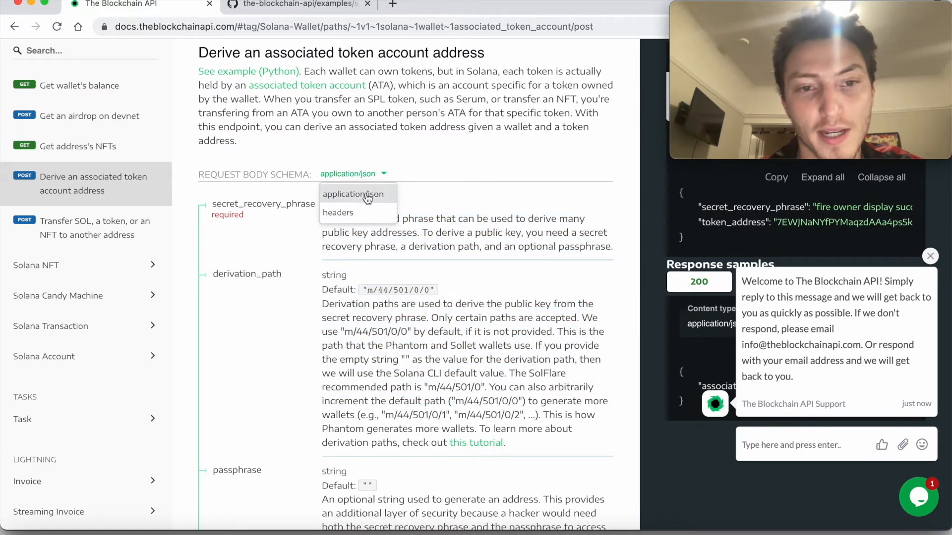
click(337, 213)
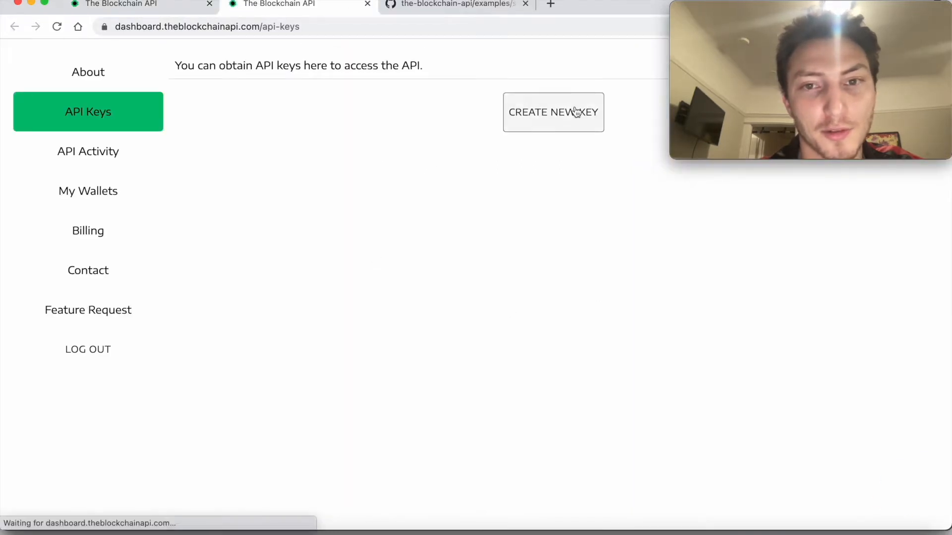
Step: Switch back to the GitHub examples folder for deriving an associated token account address
click(553, 112)
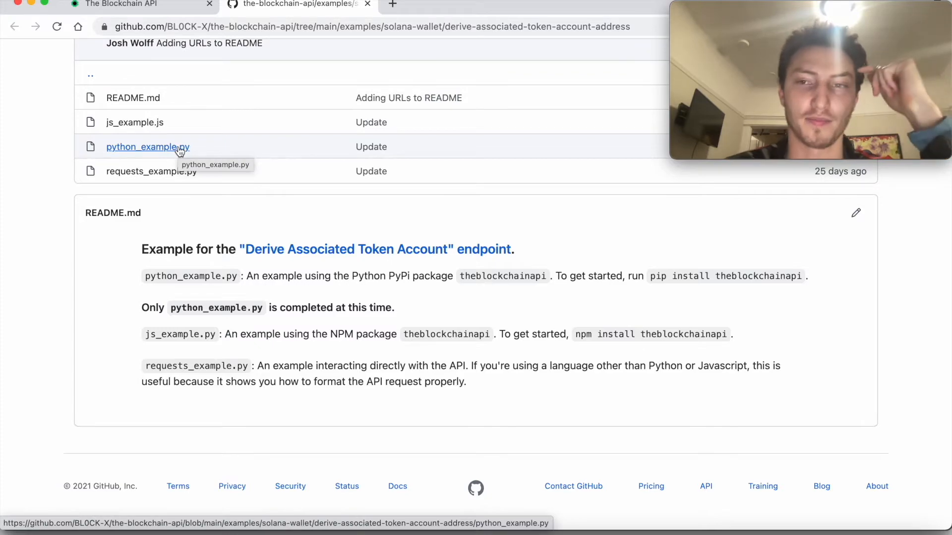
Step: Read python_example.py for deriving associated token account addresses, then move to PyCharm
click(147, 147)
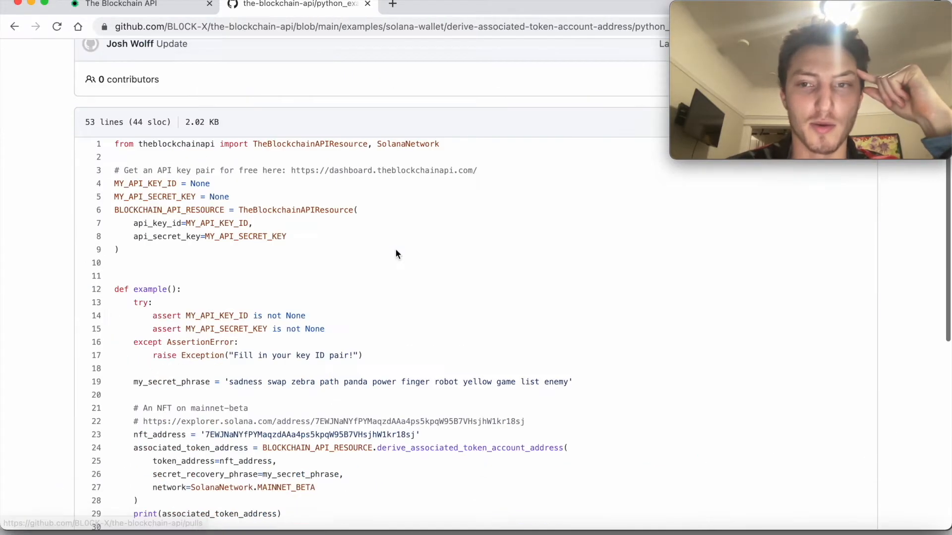
scroll(down, 3)
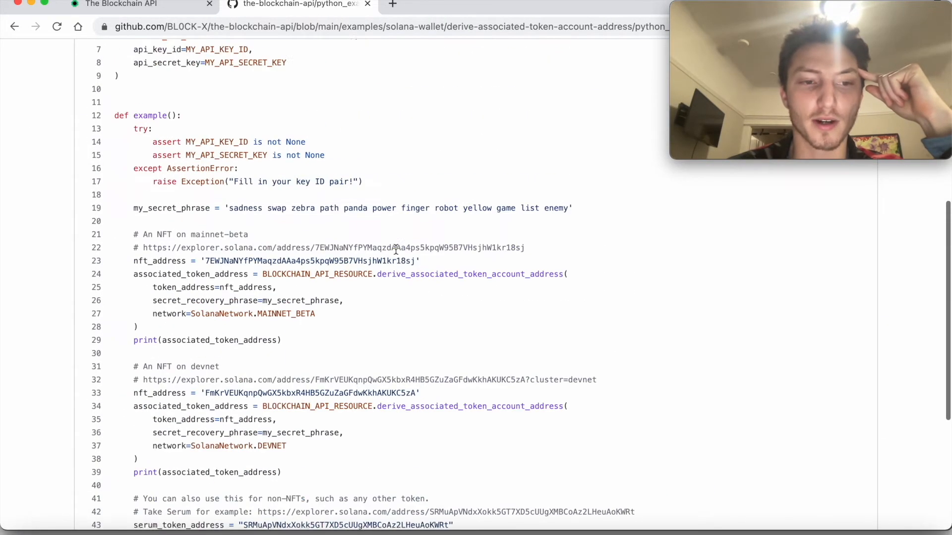
scroll(down, 3)
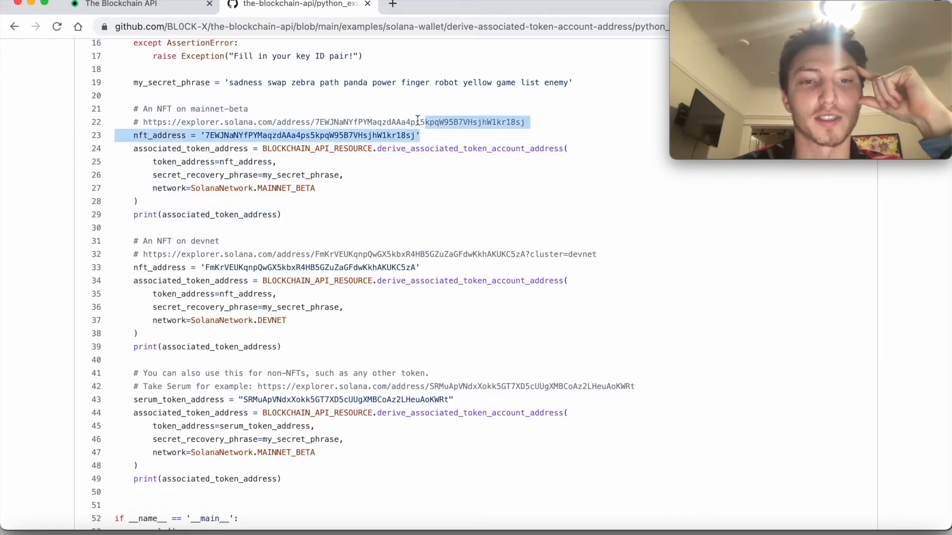
click(320, 226)
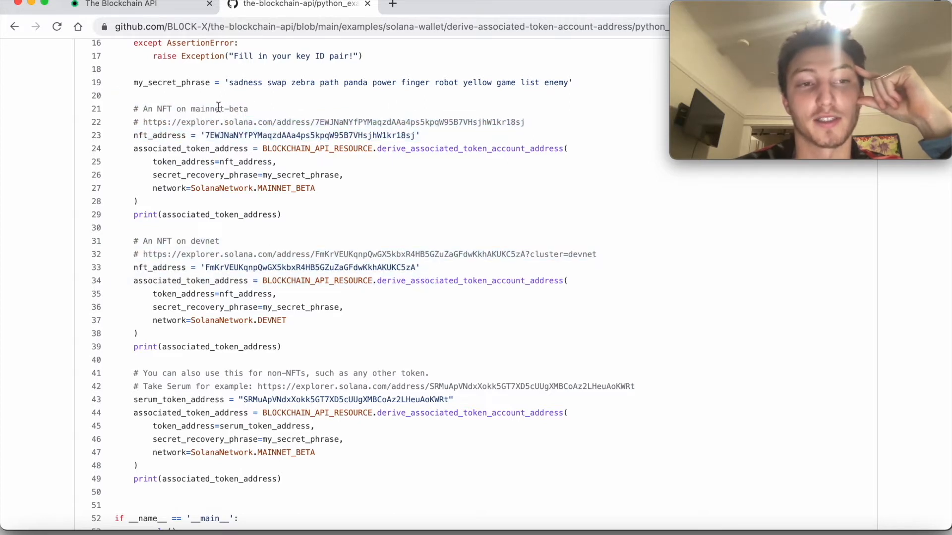
drag(193, 373, 234, 399)
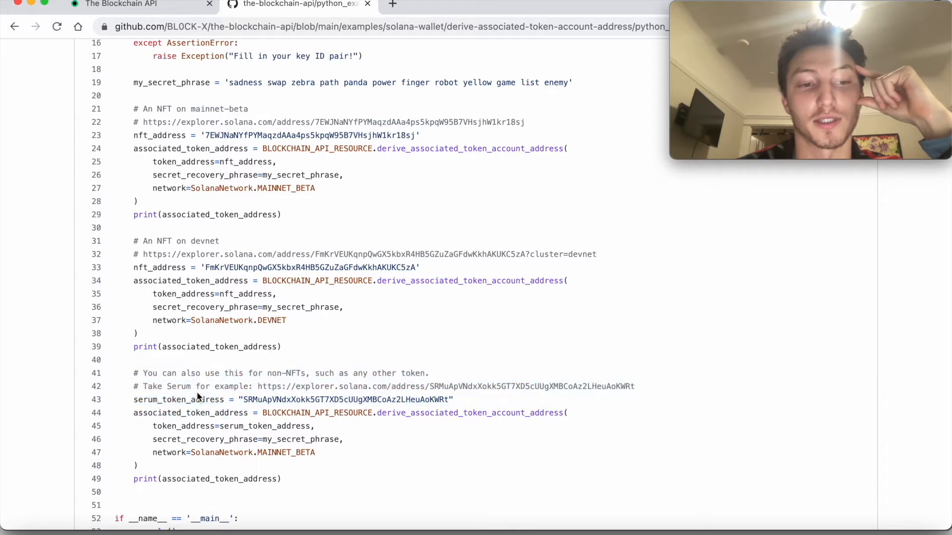
double_click(178, 399)
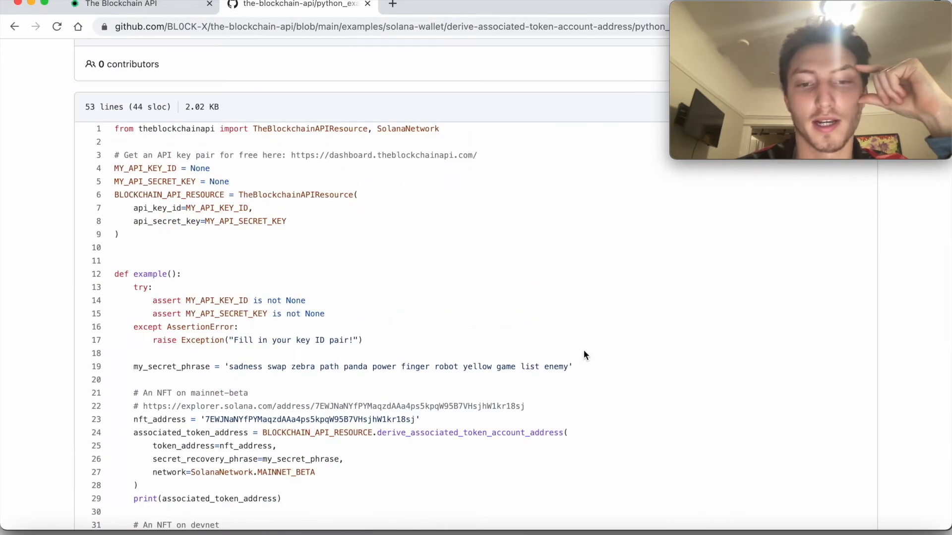
click(118, 5)
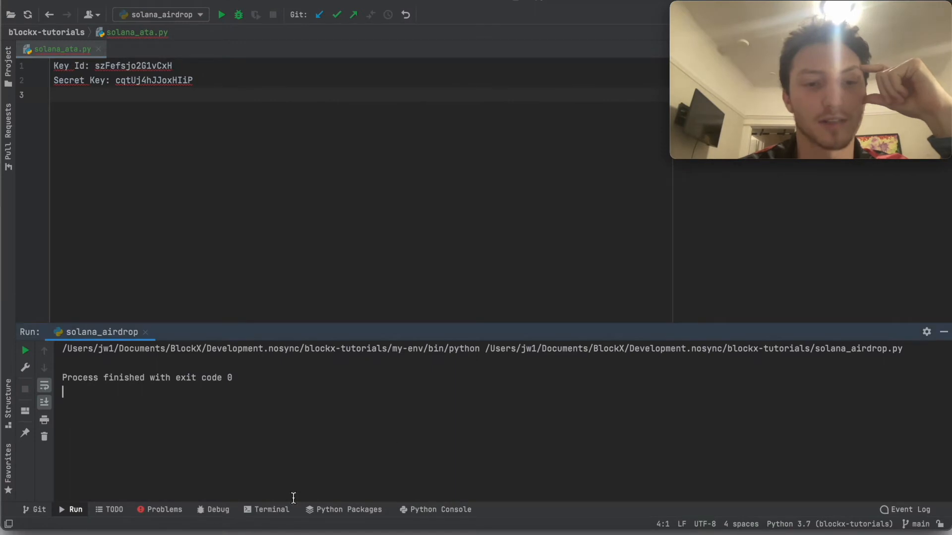
Step: Run pip install theblockchainapi in the project terminal
click(271, 510)
text(pip install)
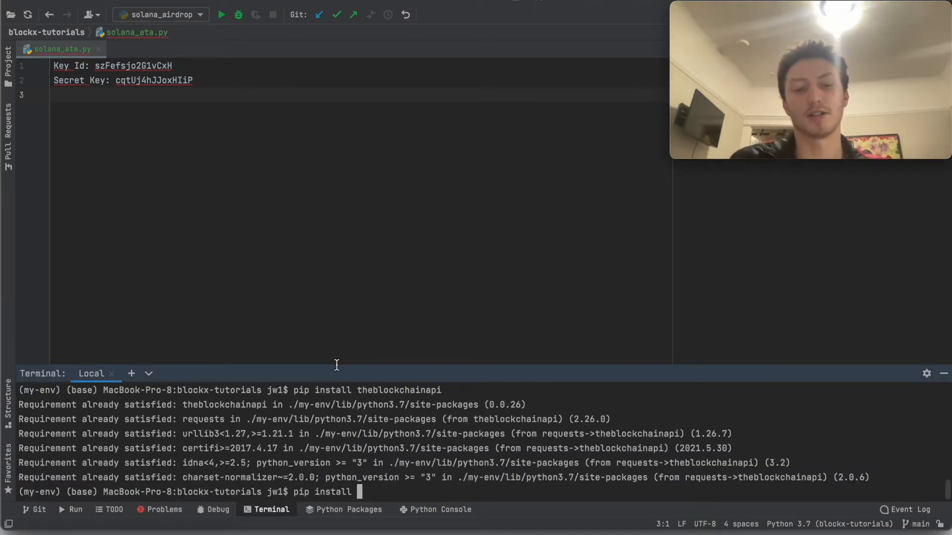
text(theblockchainapi i)
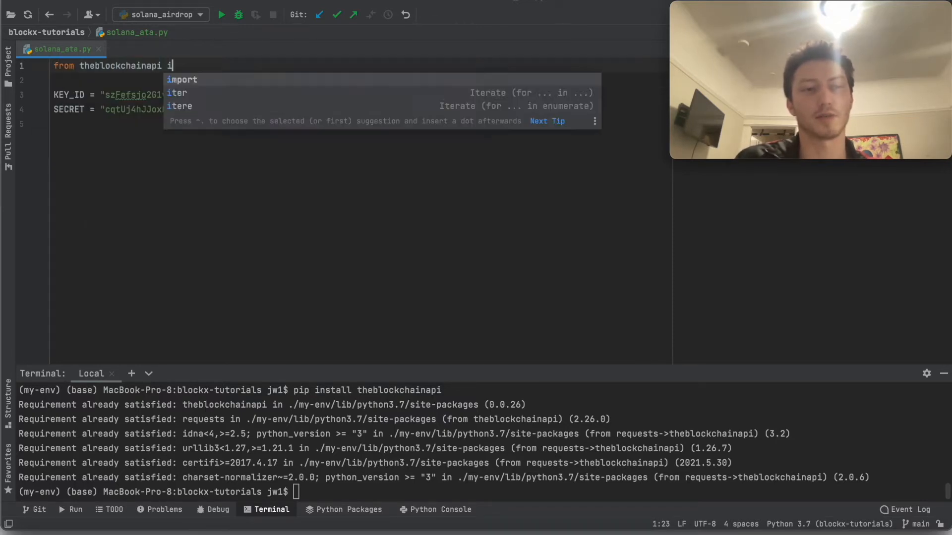
Step: Import TheBlockchainAPIResource and SolanaNetwork and start a __main__ block creating the resource
text(mport TheBlockchainAPIResource,)
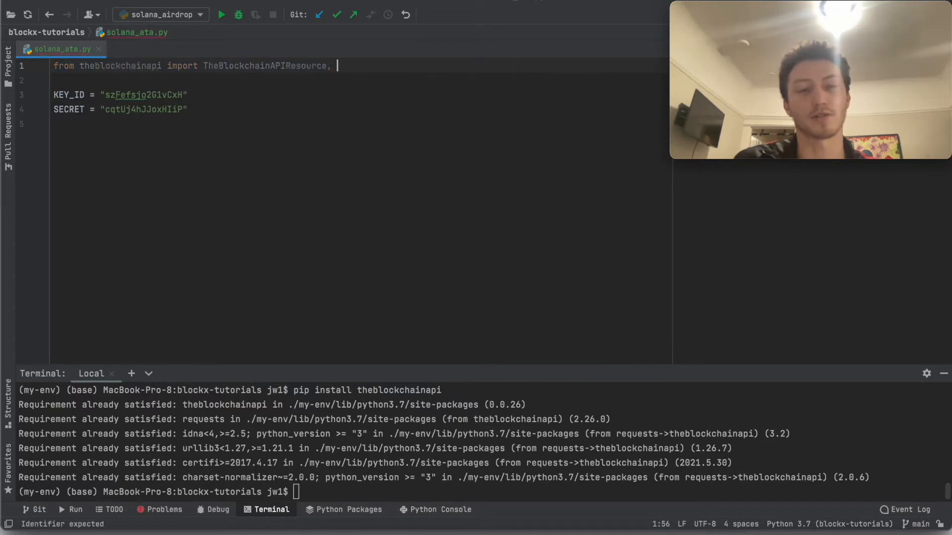
text(SolanaNetwork)
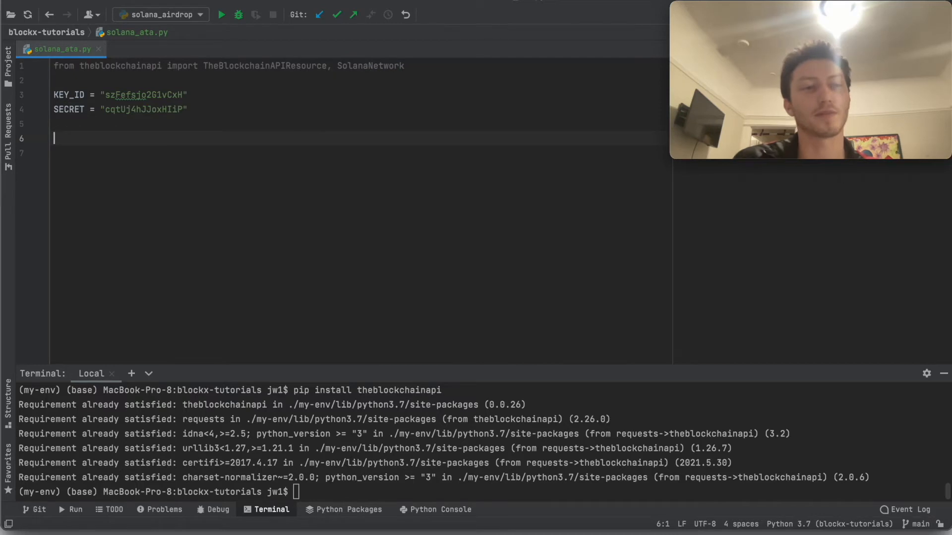
text(if __name__ == '__main__':)
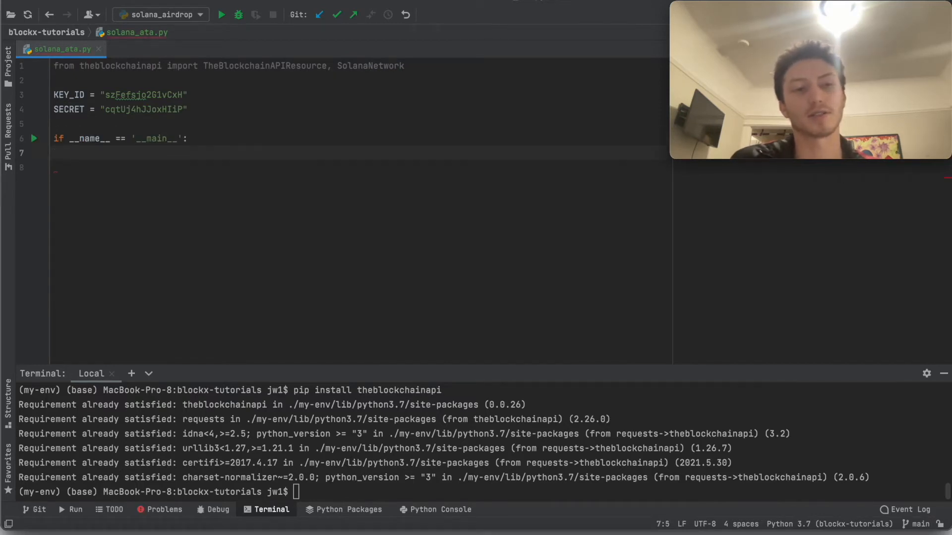
text(resource)
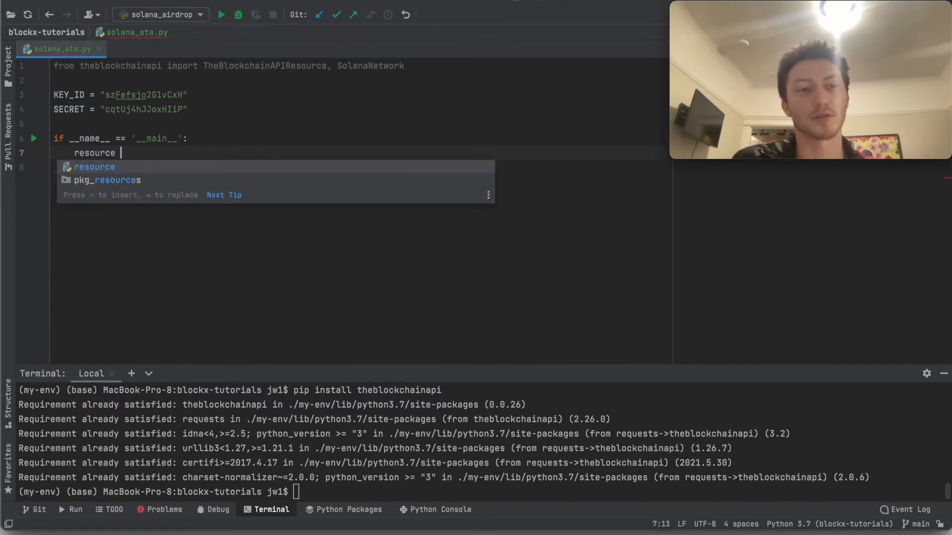
text(= TheBlockchainAPIResource()
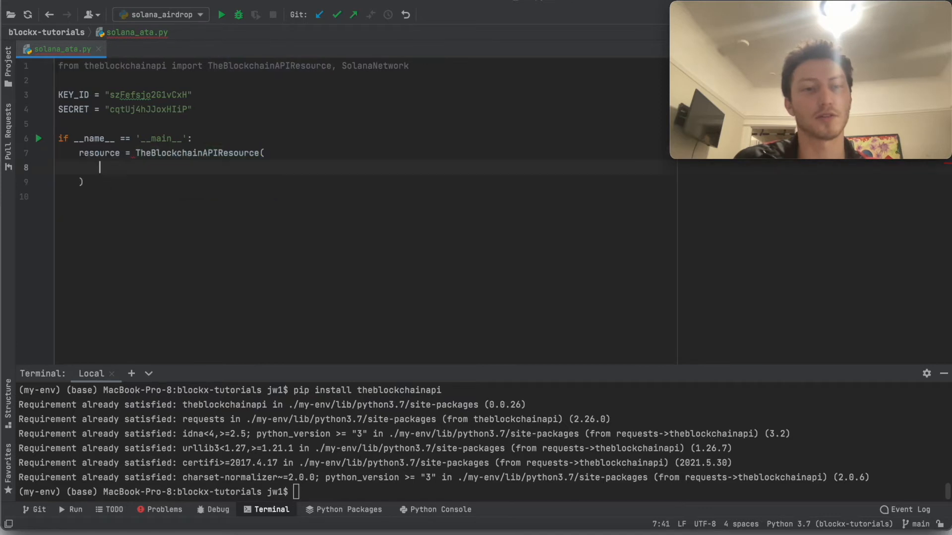
Step: Pass KEY_ID and SECRET to the resource, call generate_secret_key() into secret_key and print it
text(key_id=)
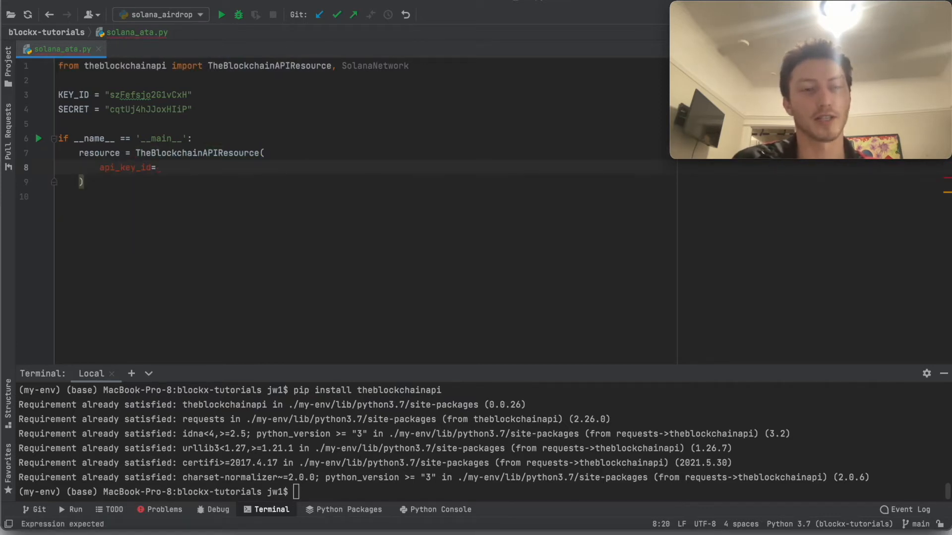
text(KEY_ID,)
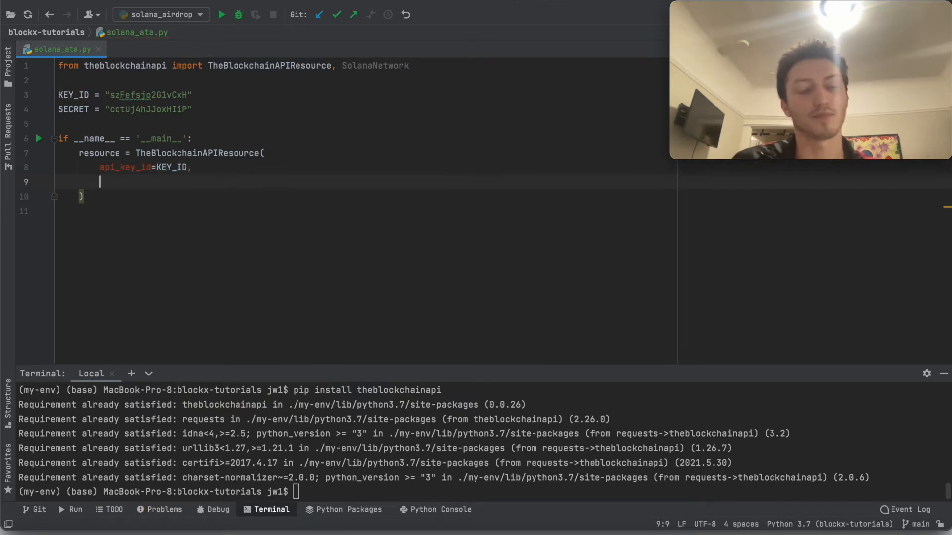
text(secret_key=)
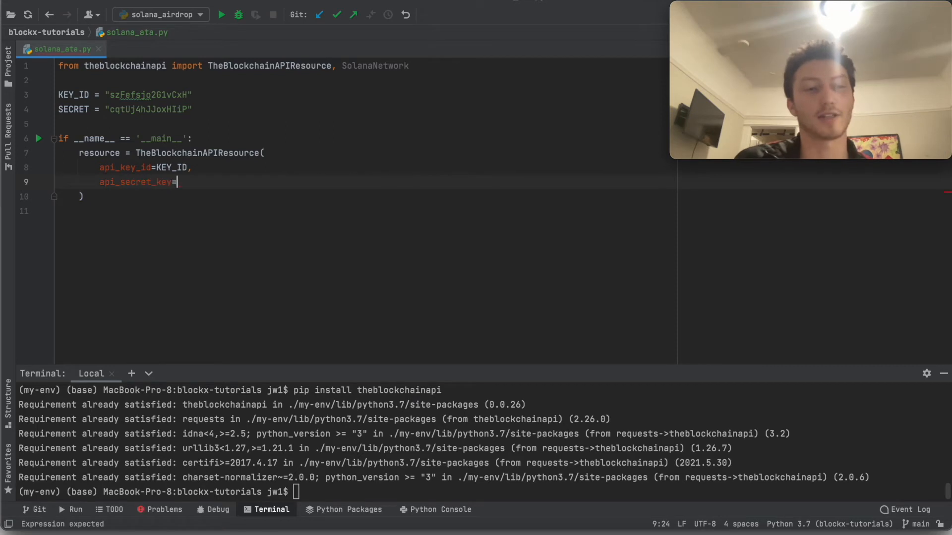
text(SECRET)
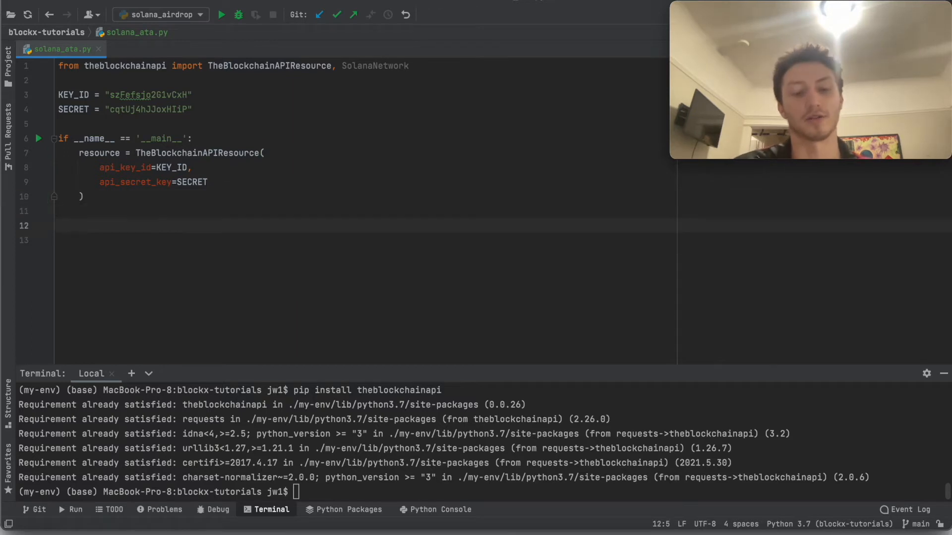
text(res)
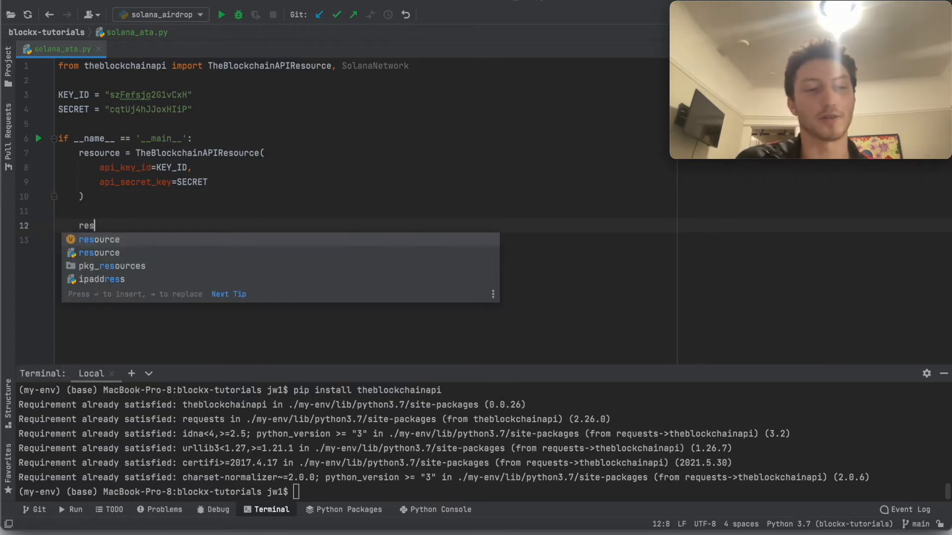
text(ource.generate_secret_key()
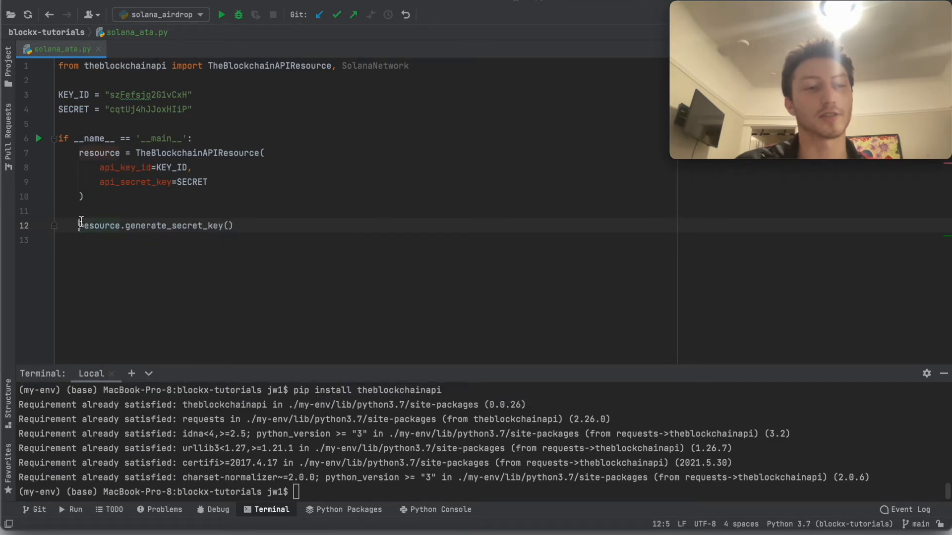
text(secret_key =)
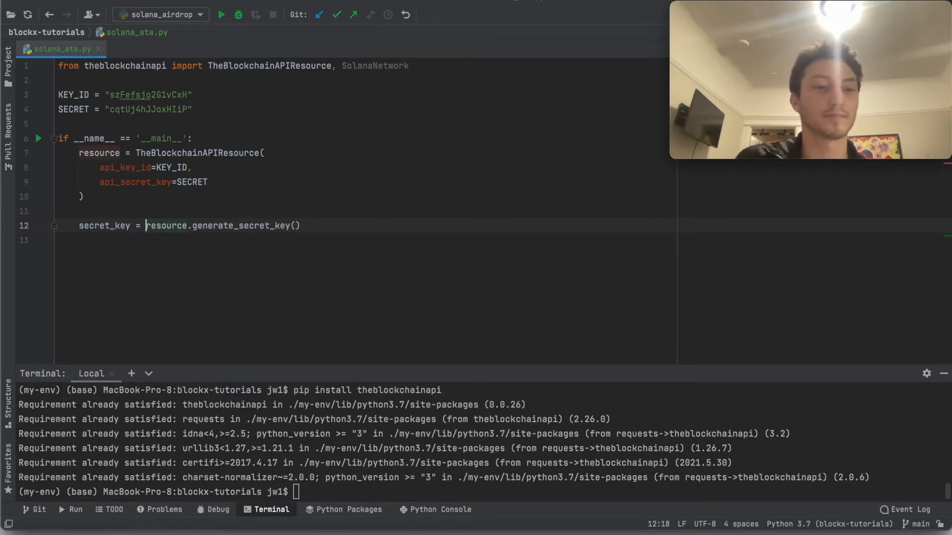
text(print(secret_key)
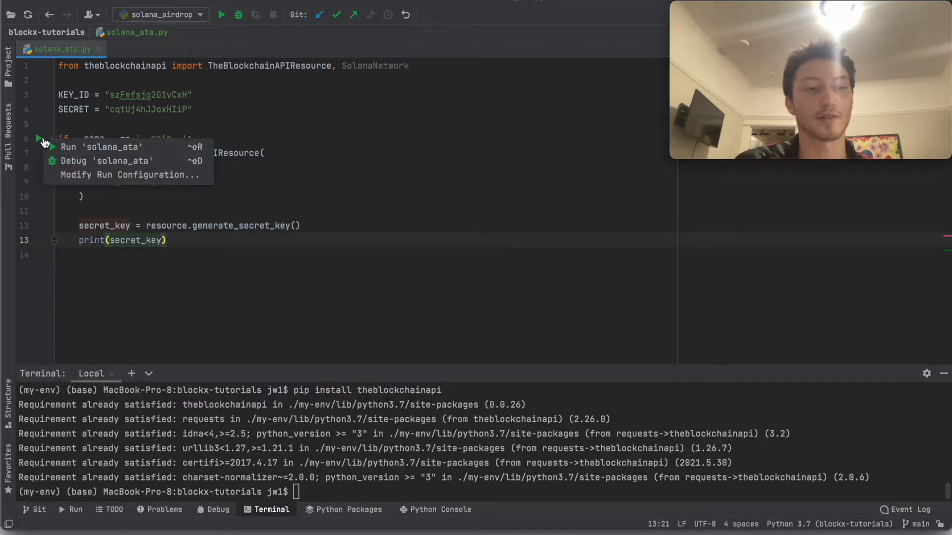
Step: Run solana_ata.py to print a fresh secret recovery phrase, then resume editing
click(103, 146)
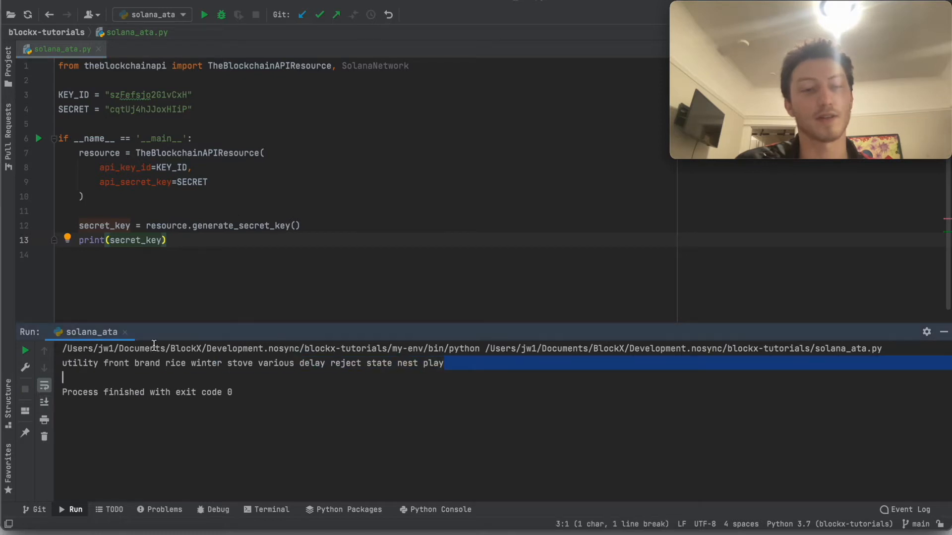
click(169, 240)
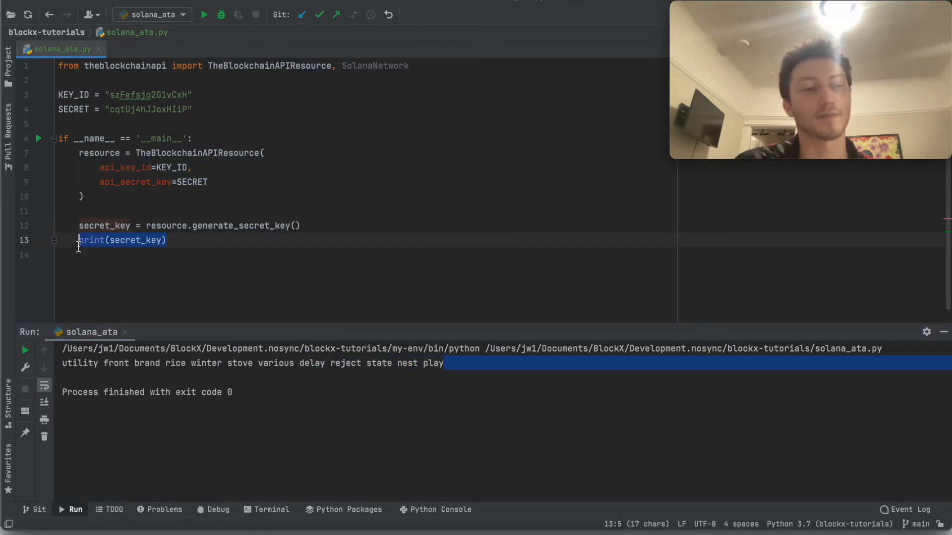
Step: Call derive_associated_token_account_address with an empty token_address and secret_recovery_phrase=secret_key
text(resource.ge)
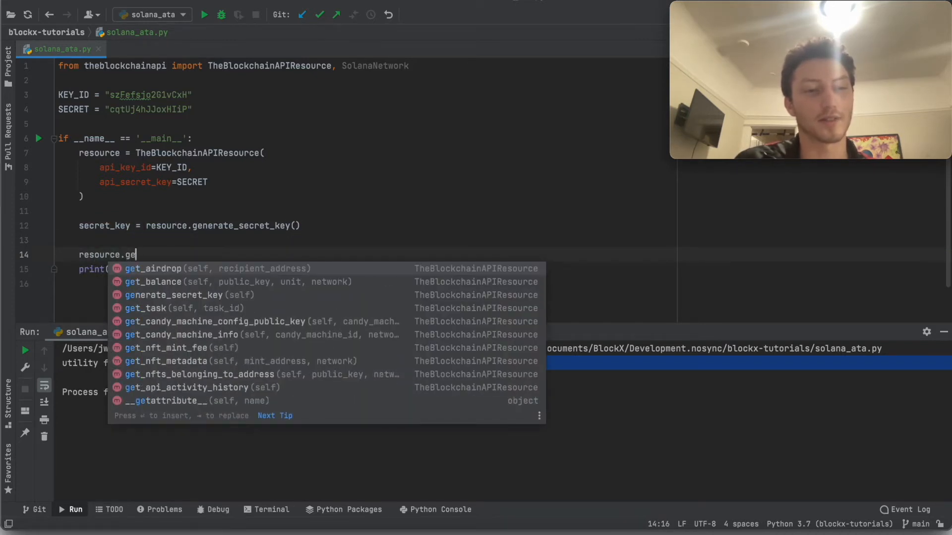
text(associated_token_account_address()
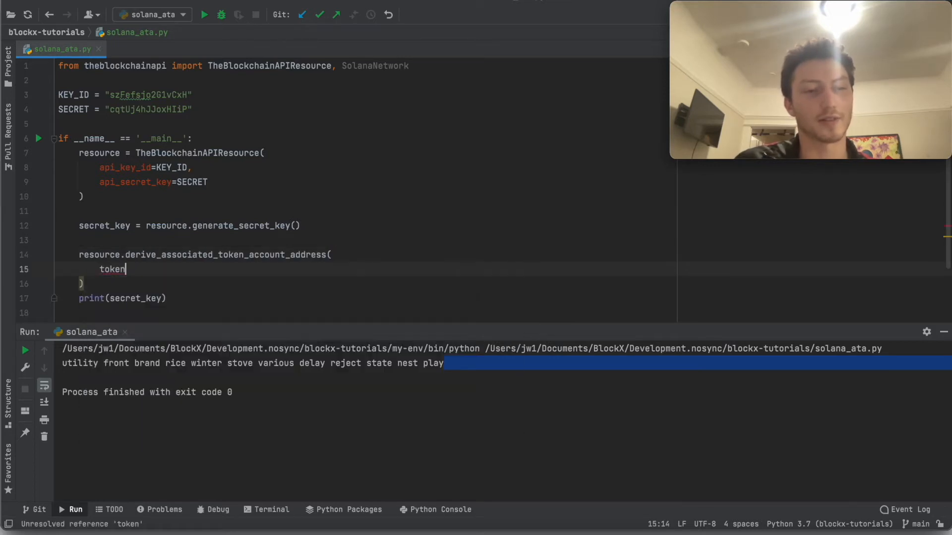
text(_address="",)
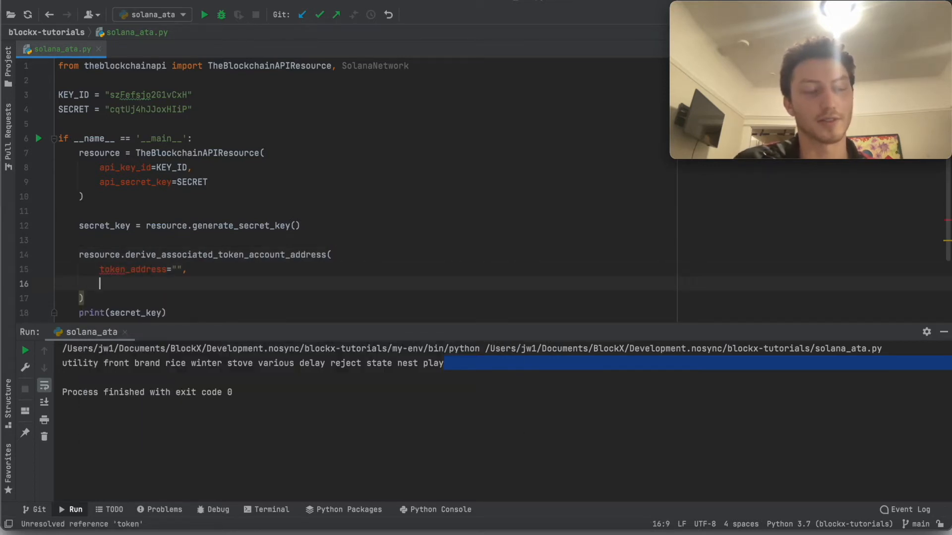
text(secret_recovery_phrase=)
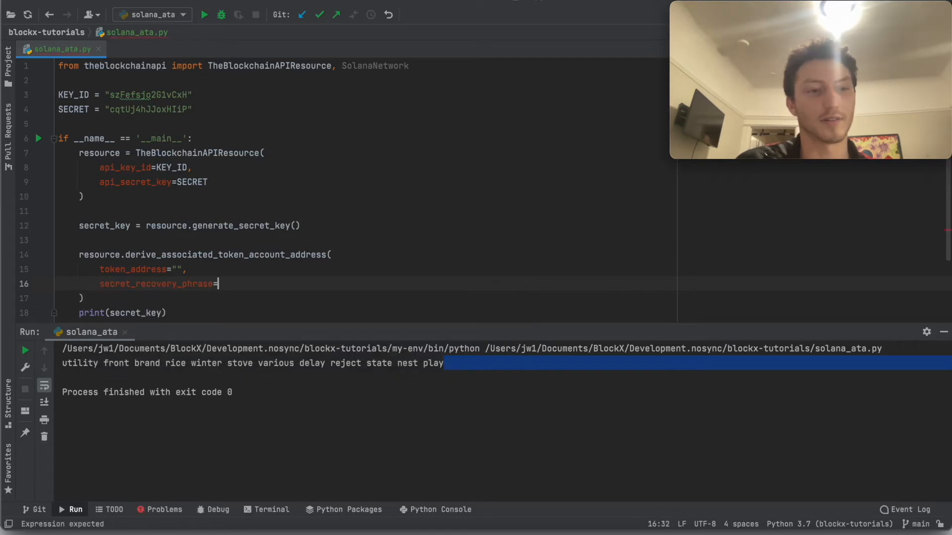
text(secret_key)
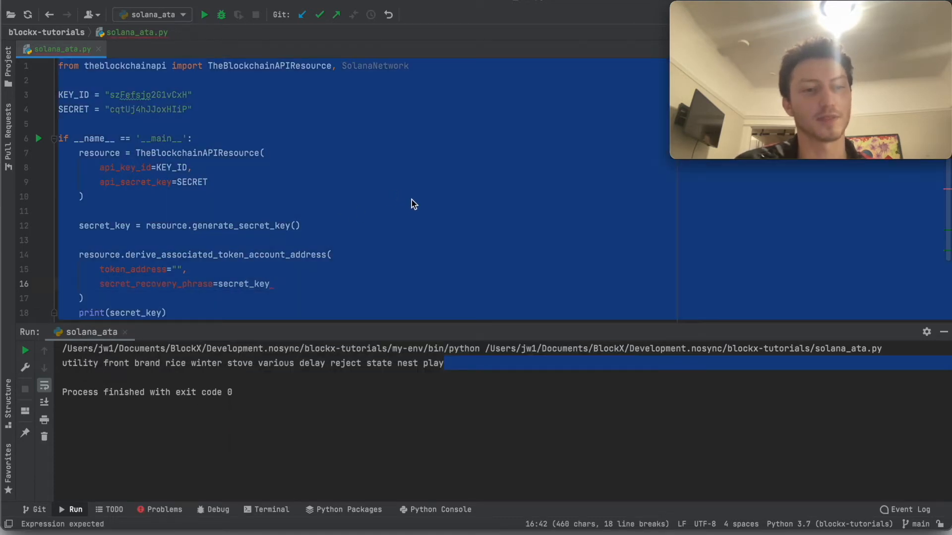
Step: Define mint_address and set the call's network to SolanaNetwork mainnet-beta
text(m)
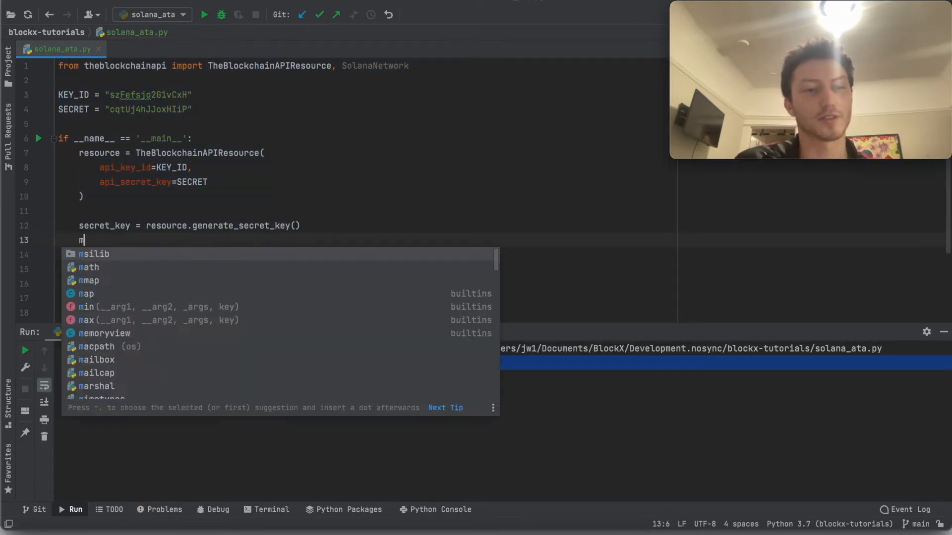
text(int_address = "7EWJNaNYfPYMagzdAAa4ps5kpqW95B7VHsjhW1kr18sj)
text(secret_recovery_phrase=secret_key,)
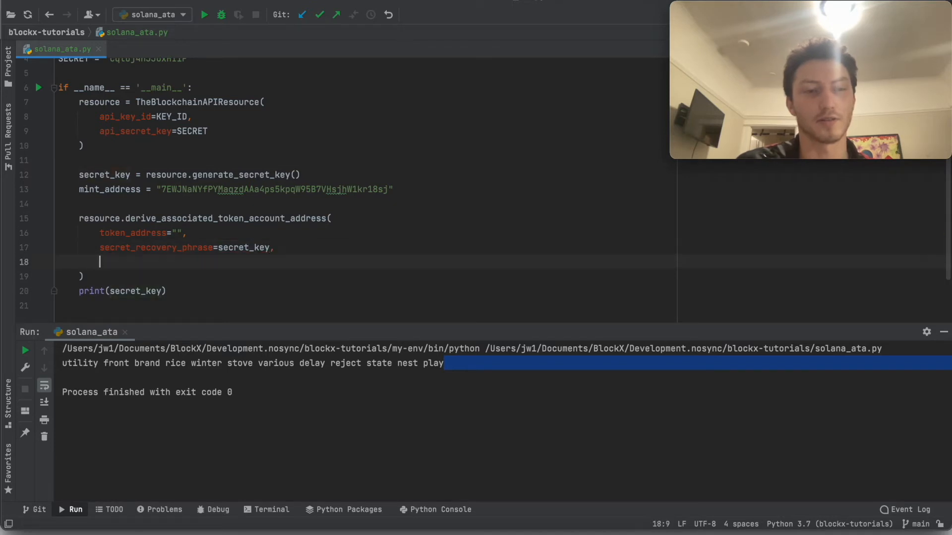
text(network=SolanaNetwork.MAINNET_BETA)
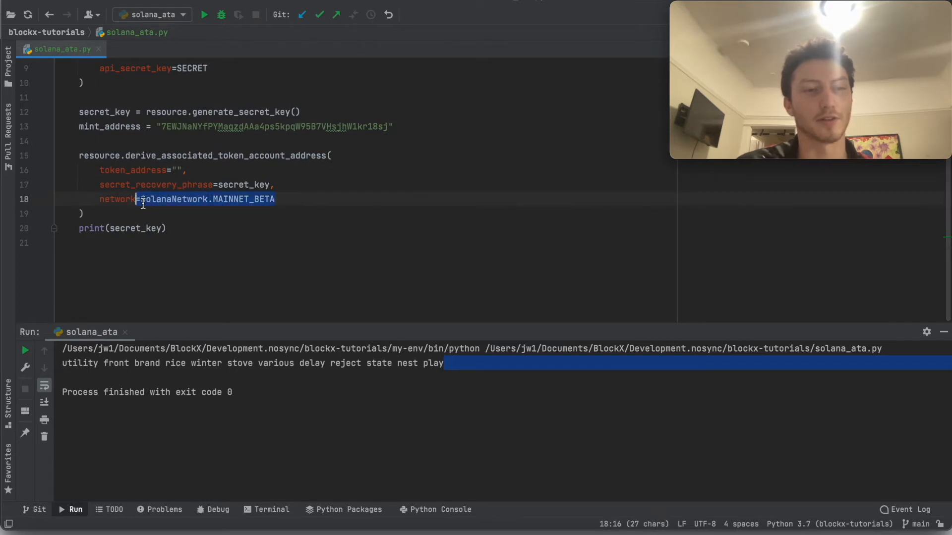
text("main)
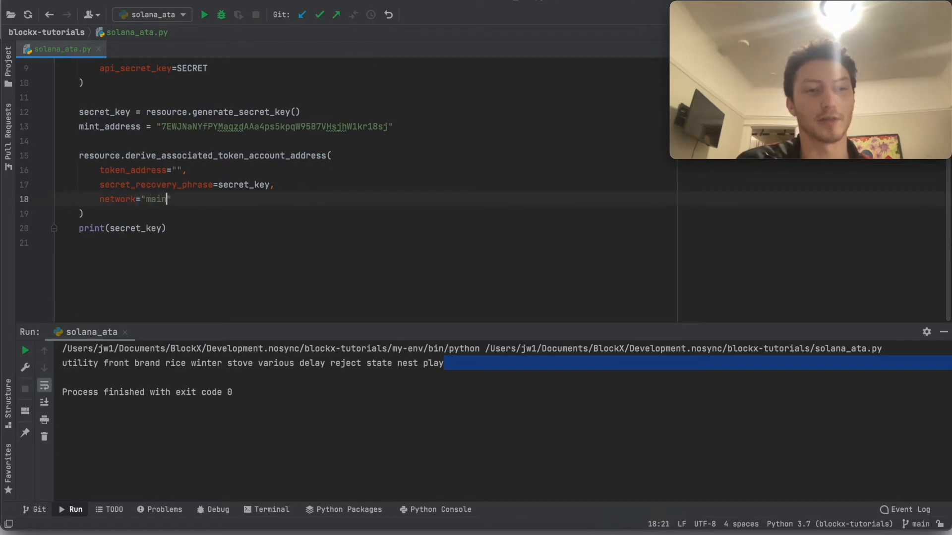
text(net-beta)
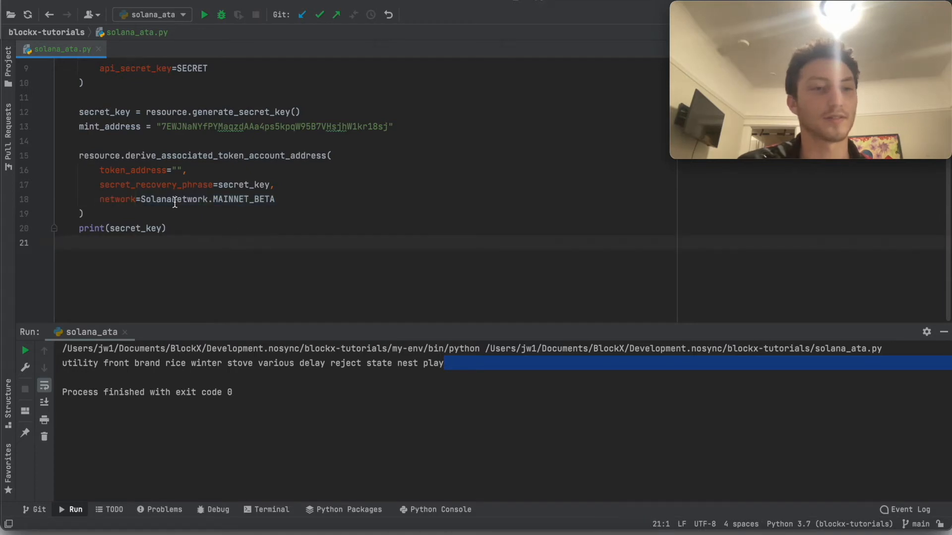
Step: Store the result as ata, print it, run, and swap the empty token_address for mint_address
text(ata =)
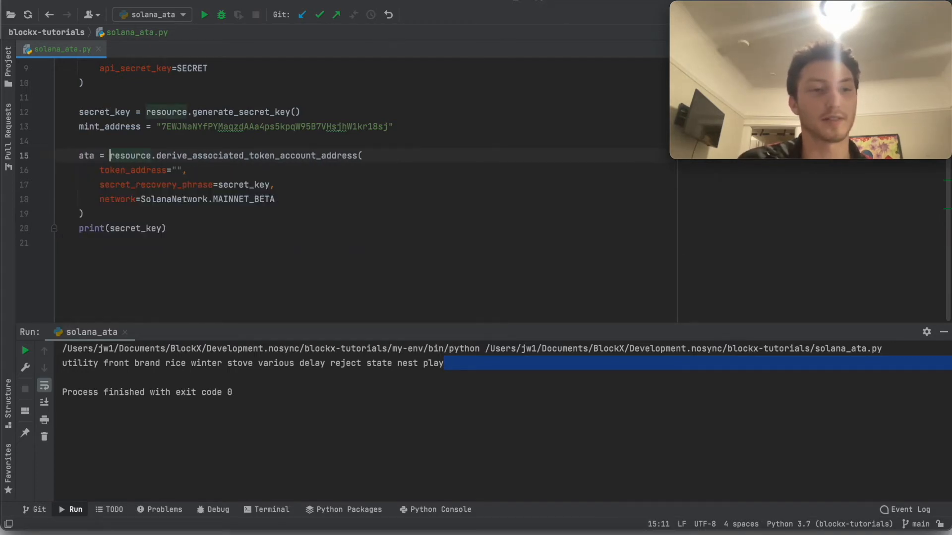
click(169, 228)
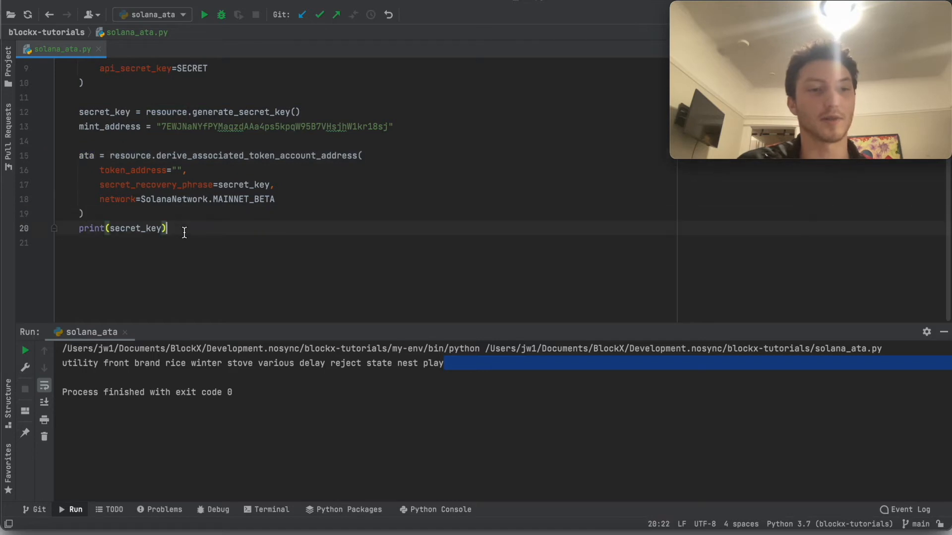
text(print(ata))
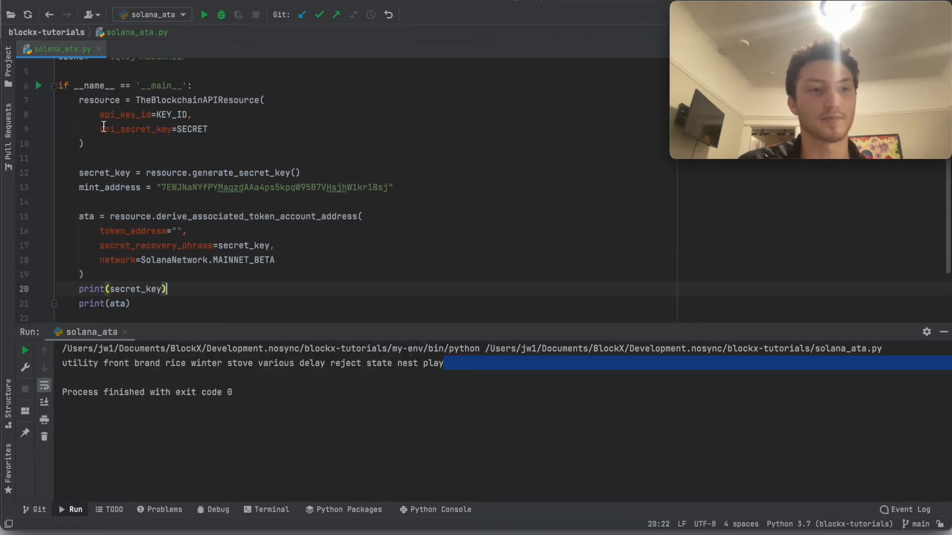
click(205, 15)
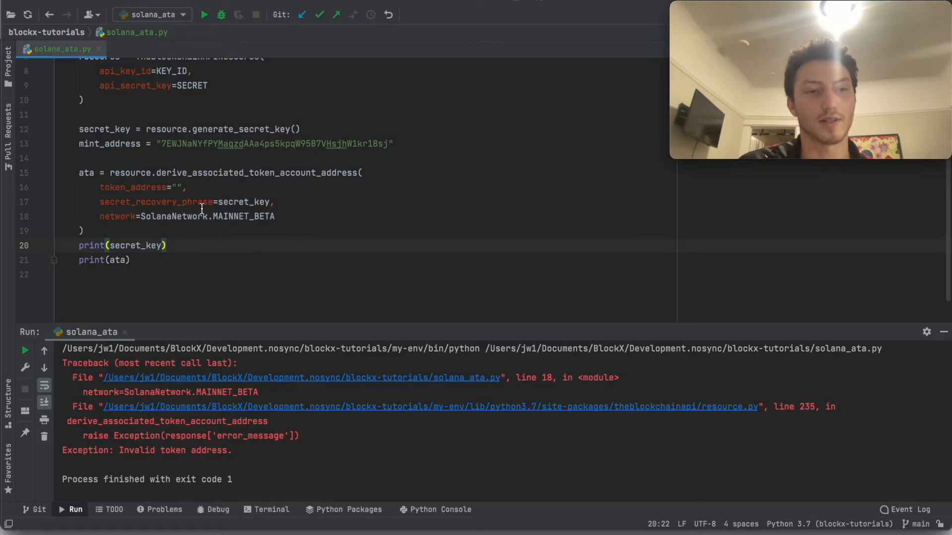
text(mint_address)
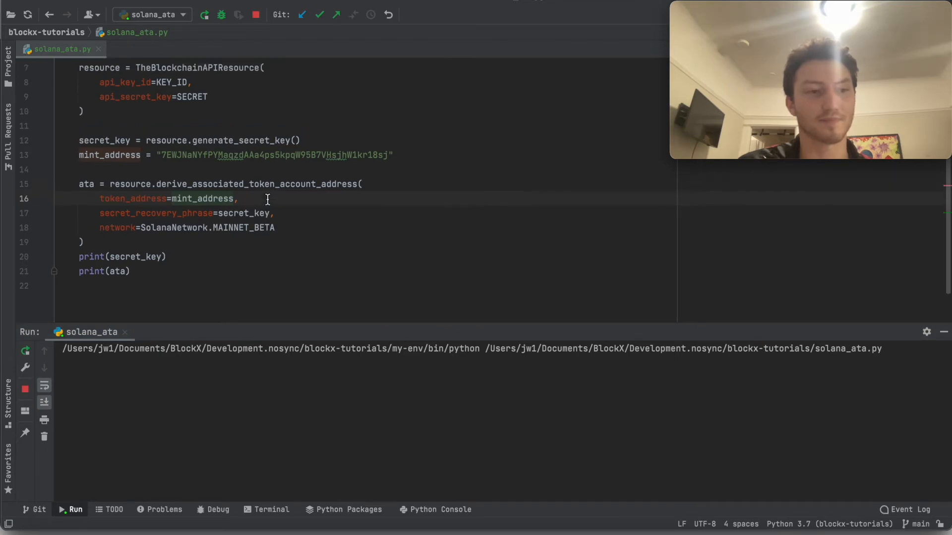
Step: Rerun solana_ata.py with mint_address so it prints a secret phrase and derived token account, then add a line below mint_address
click(204, 15)
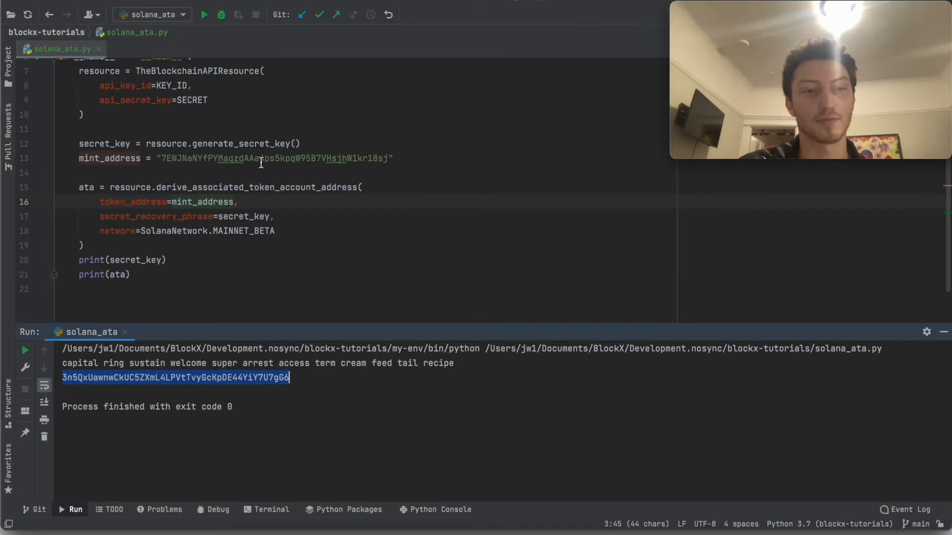
click(205, 14)
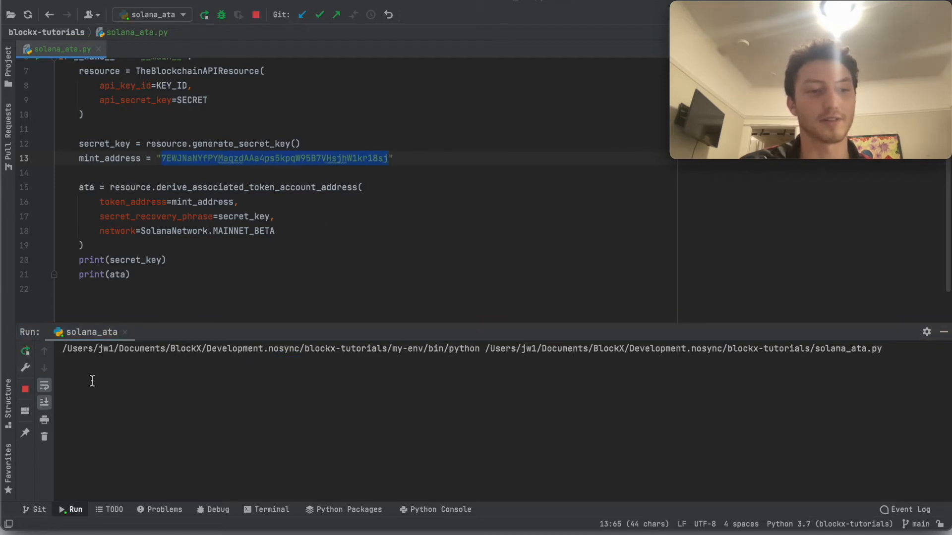
click(205, 15)
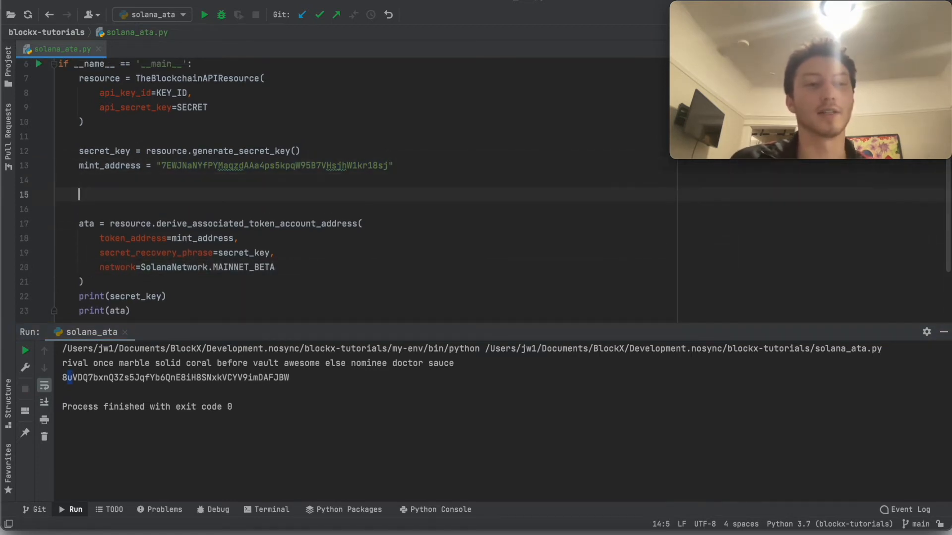
Step: Add print(resource.derive_public_key(secret_recovery_phrase=secret_key)) to the script
text(resource)
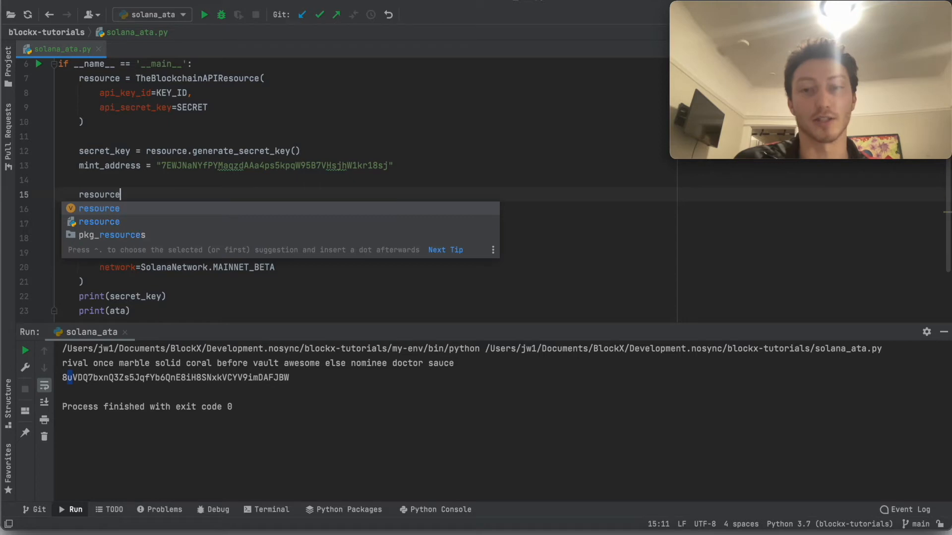
text(.create)
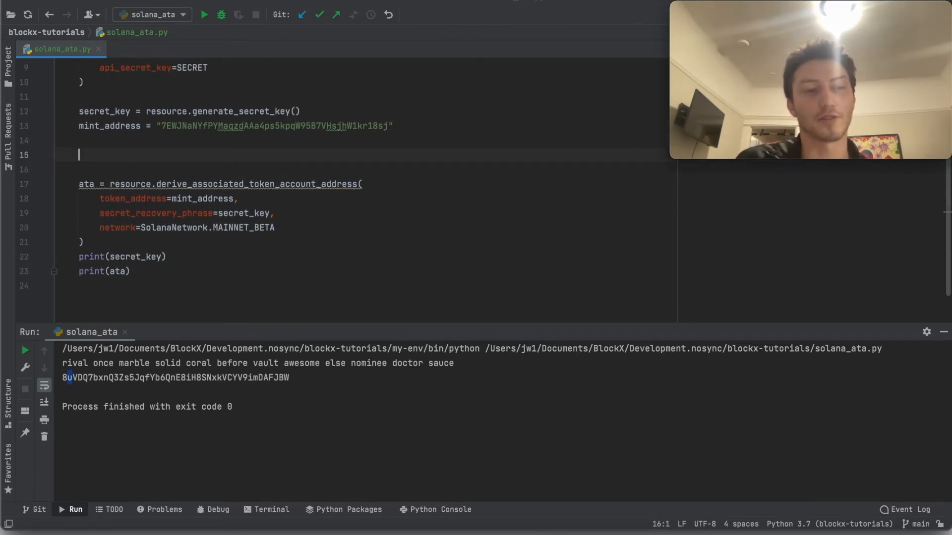
text(resource.)
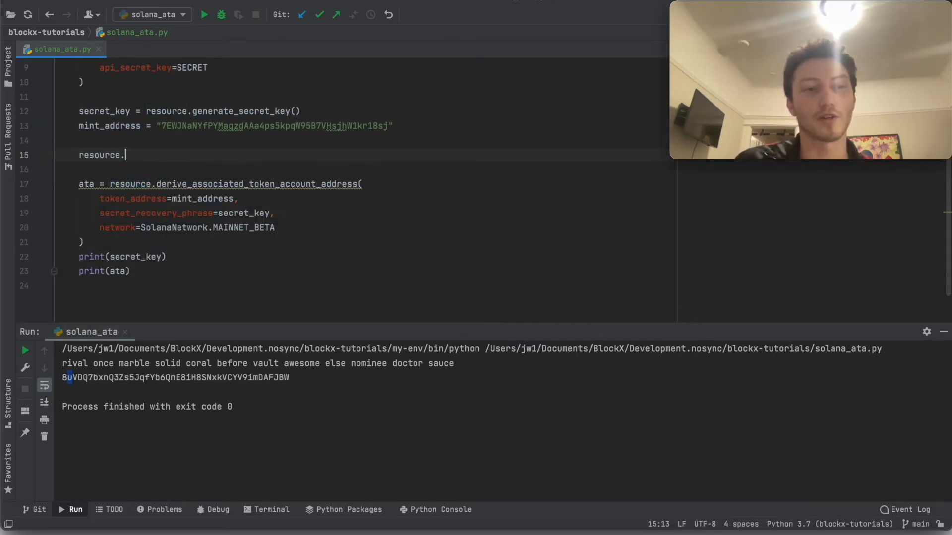
text(derive_public_key(secret_recovery_phrase=secret_key)
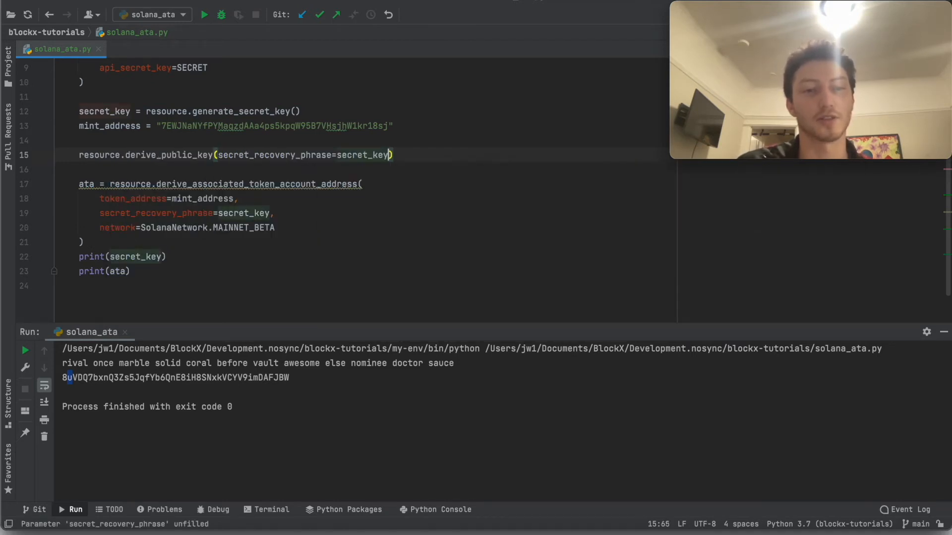
text(print()
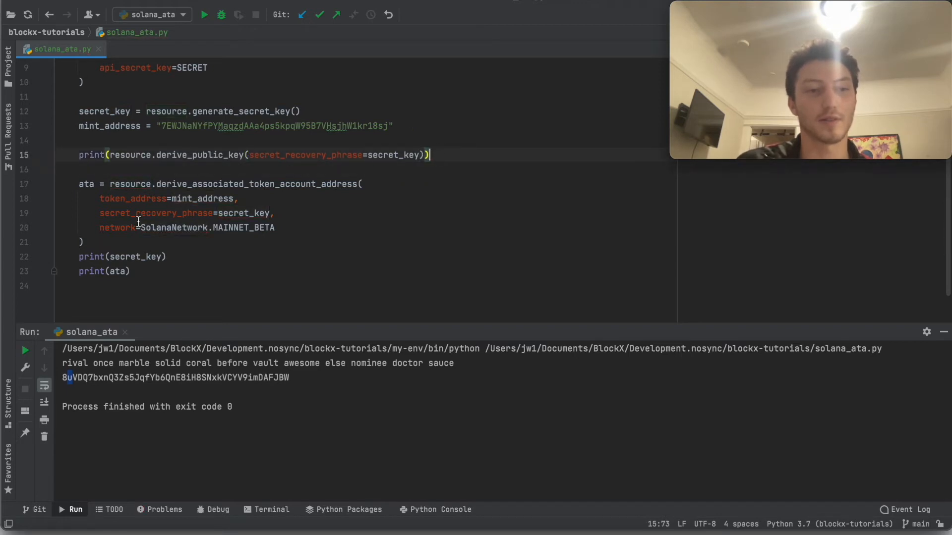
Step: Comment out the ATA derivation block, run the script to print the public key, and pick the explorer's network
key(cmd+/)
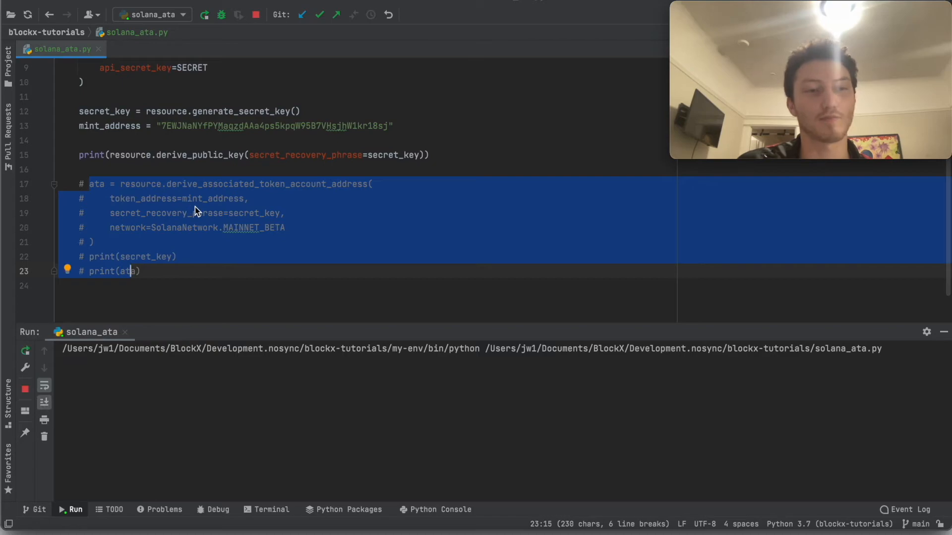
click(204, 15)
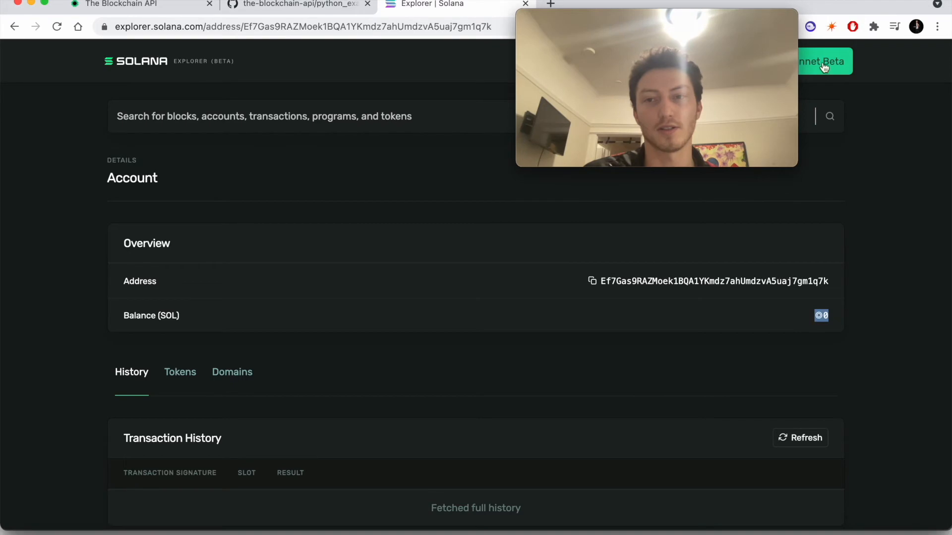
click(824, 61)
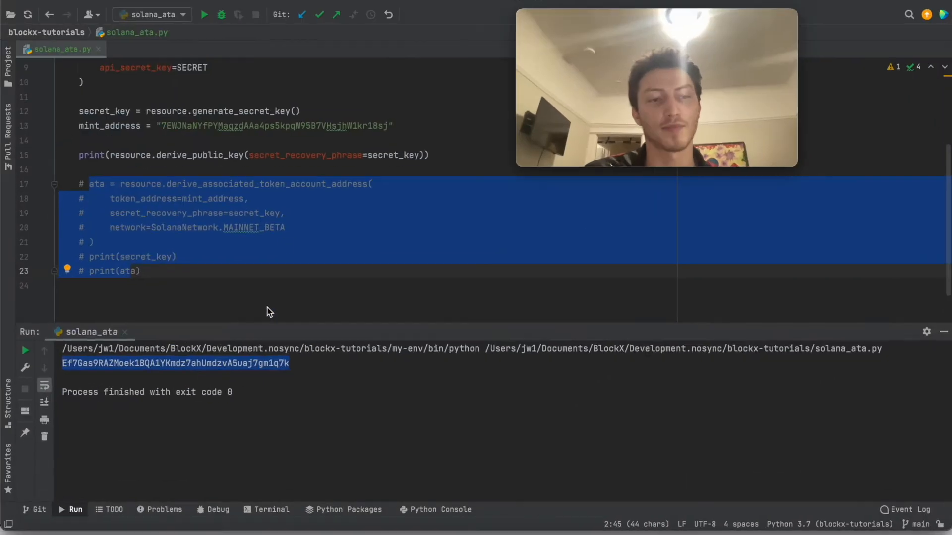
Step: Store public_key from derive_public_key, call resource.get_airdrop(public_key), print secret_key, and run the script
text(resource.get_airdrop(")
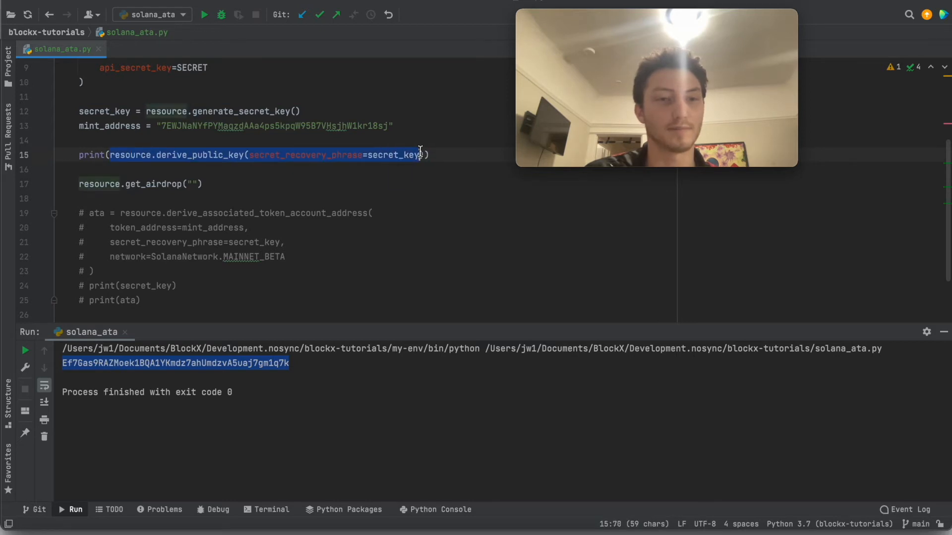
text(p)
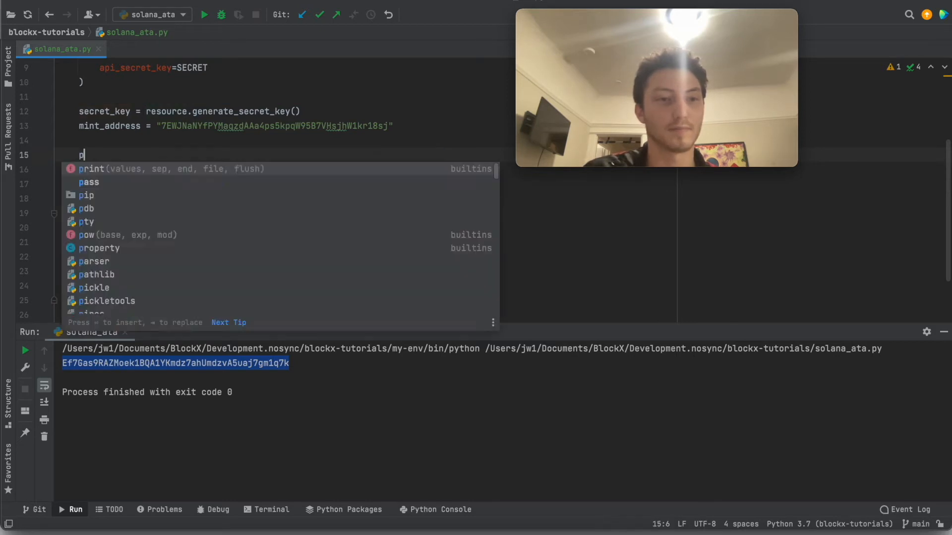
text(public_key = resource.derive_public_key(secret_recovery_phrase=secret_key))
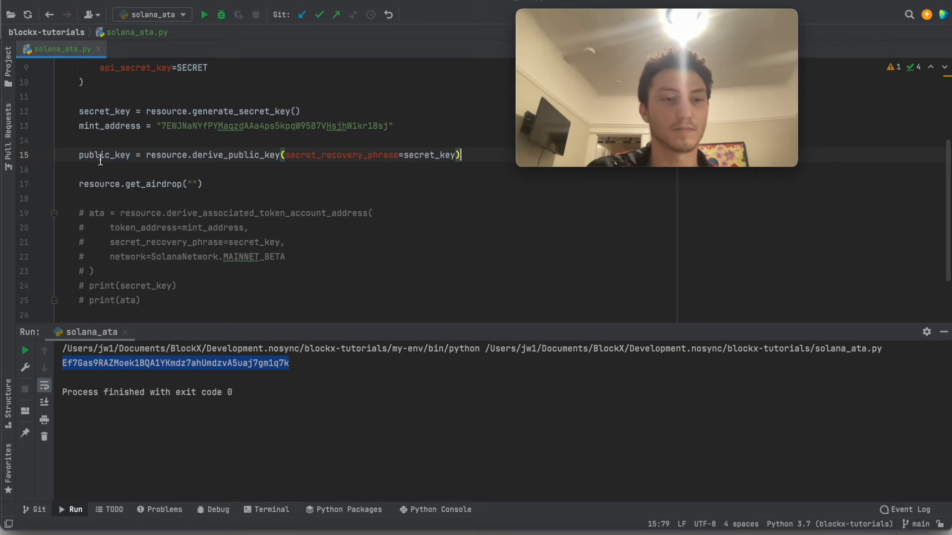
text(public_key)
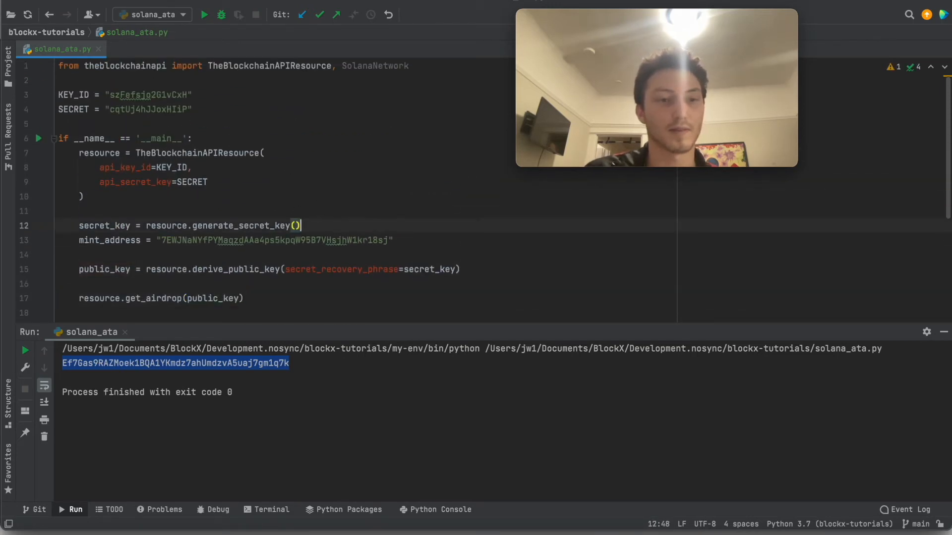
text(print(secret_key))
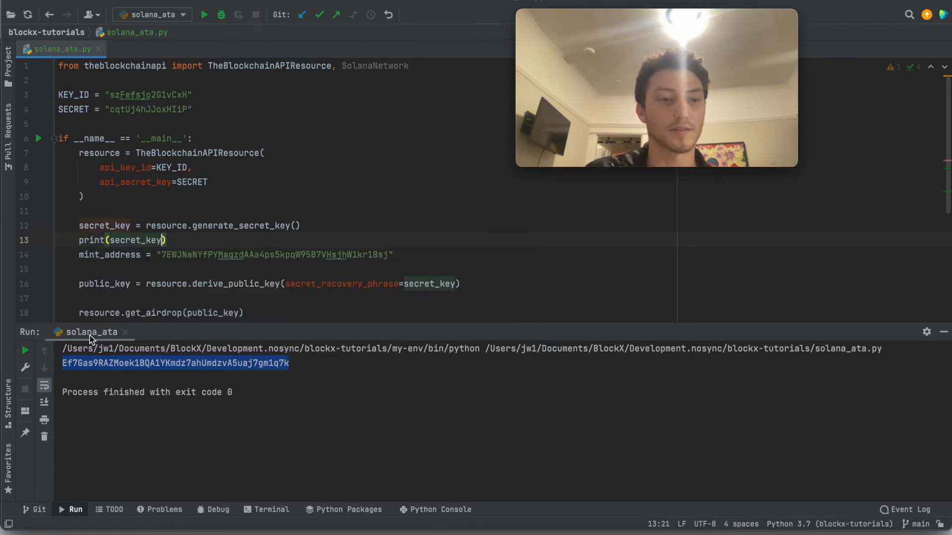
click(204, 15)
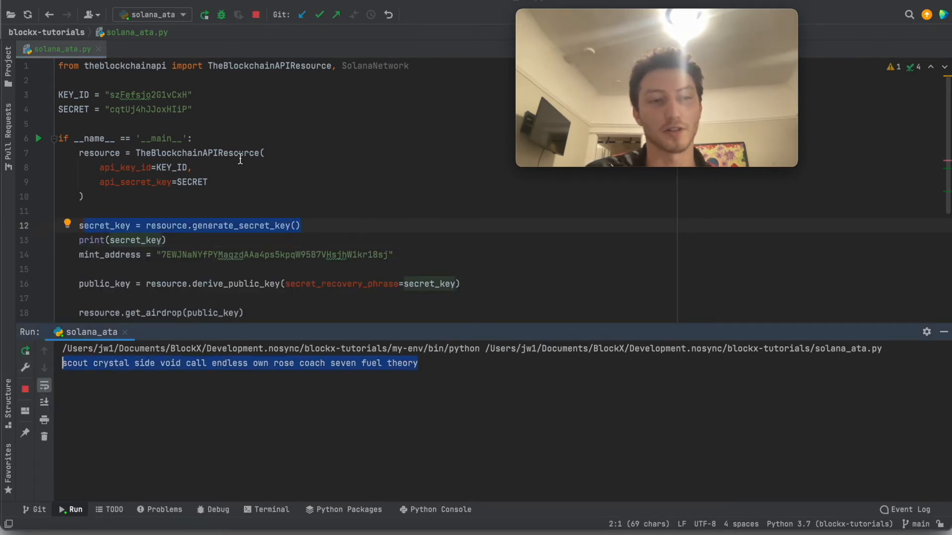
Step: Derive public_key from the fixed SECRET_KEY instead of a generated key, print it, and rerun the airdrop script
text(SECRET_)
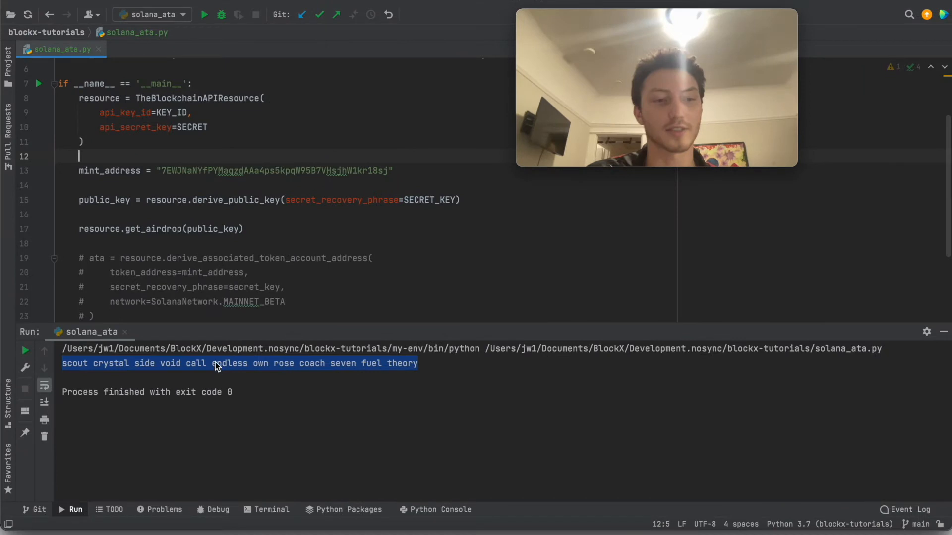
text(print(public_key)
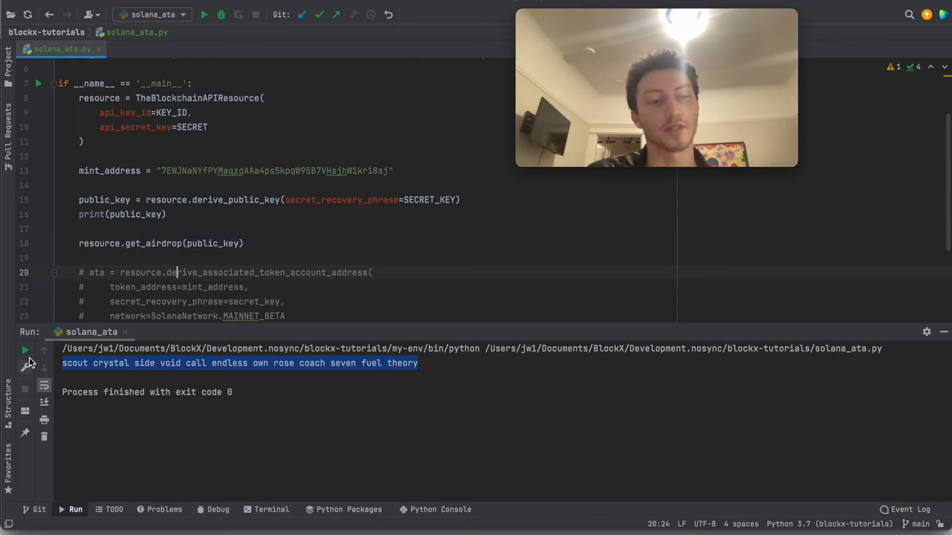
click(204, 15)
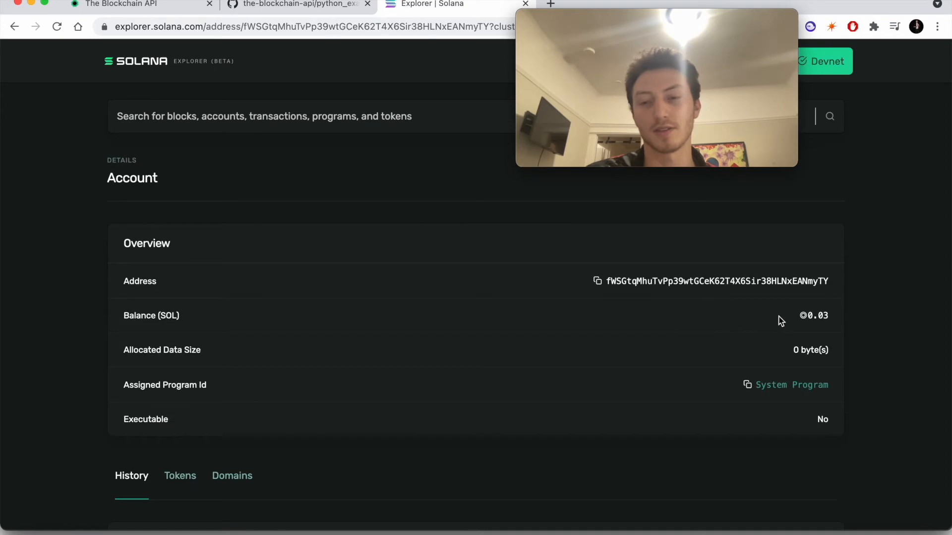
Step: Check the devnet account's 0.03 SOL balance on its Solana Explorer address page
double_click(813, 316)
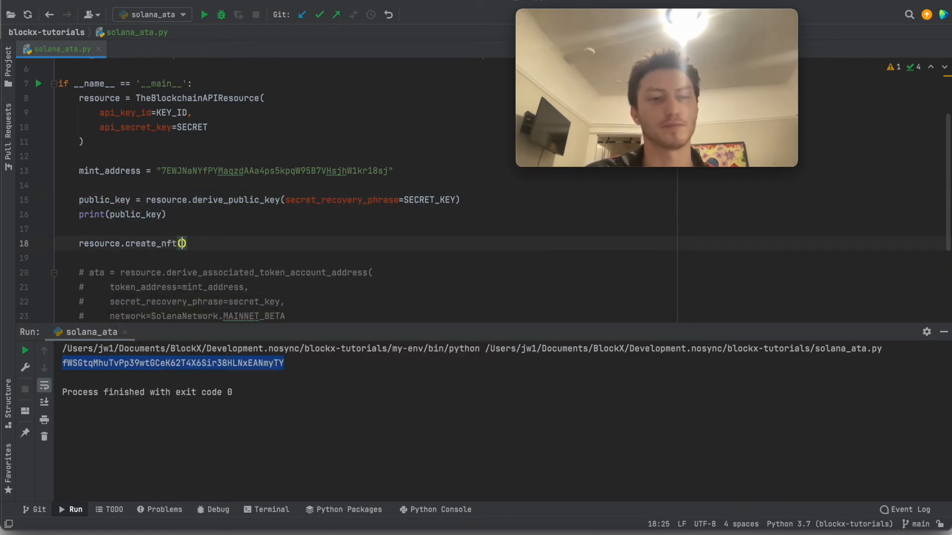
Step: Call create_nft with secret_recovery_phrase=SECRET_KEY and network=SolanaNetwork.DEVNET, print result, and run it
text(secret_recovery_phrase=)
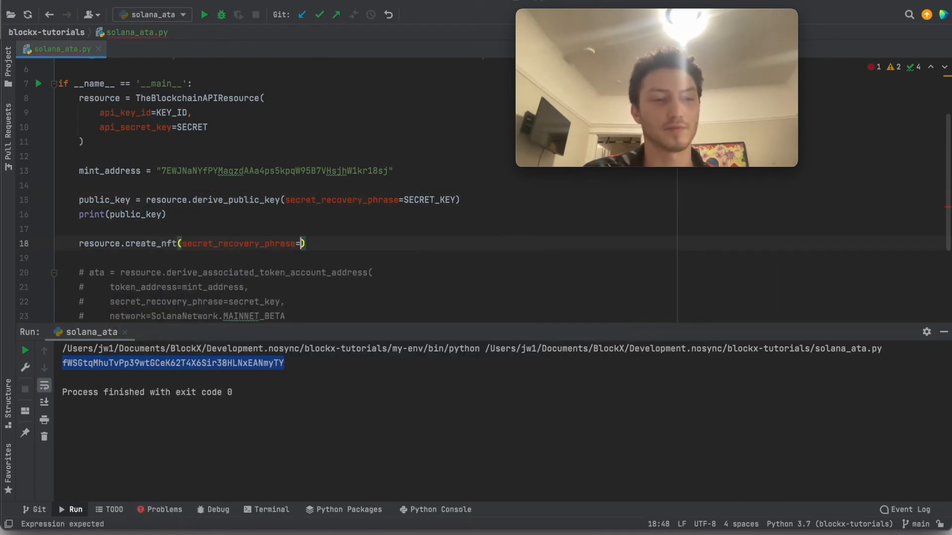
text(SECRET_)
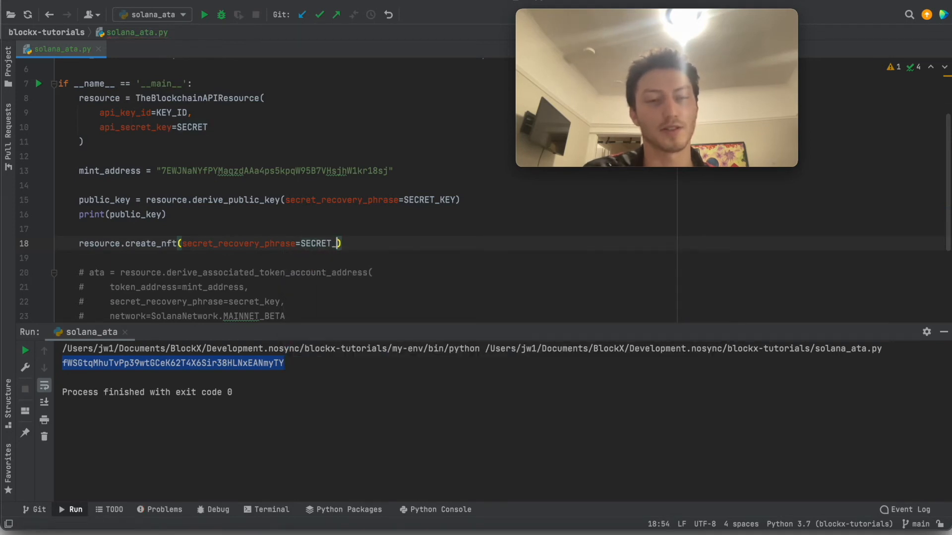
text(KEY,)
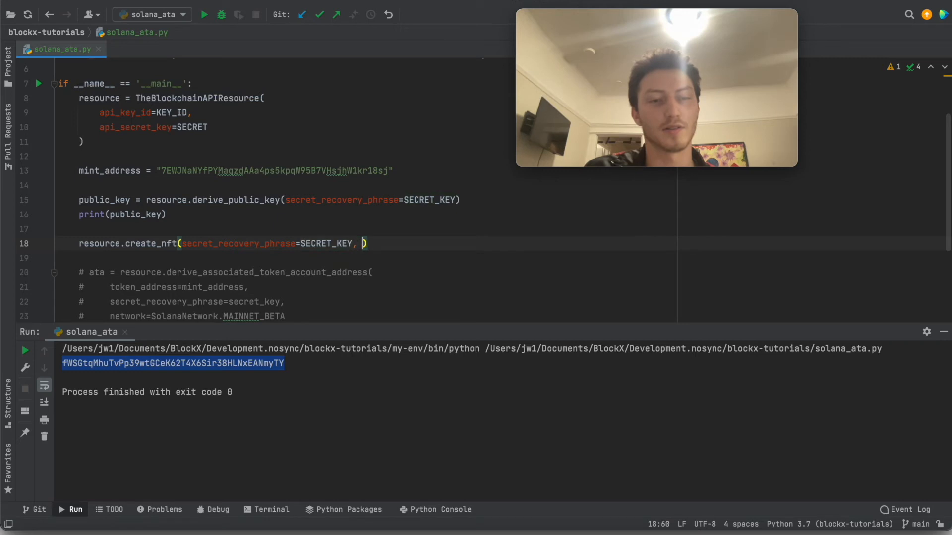
text(de)
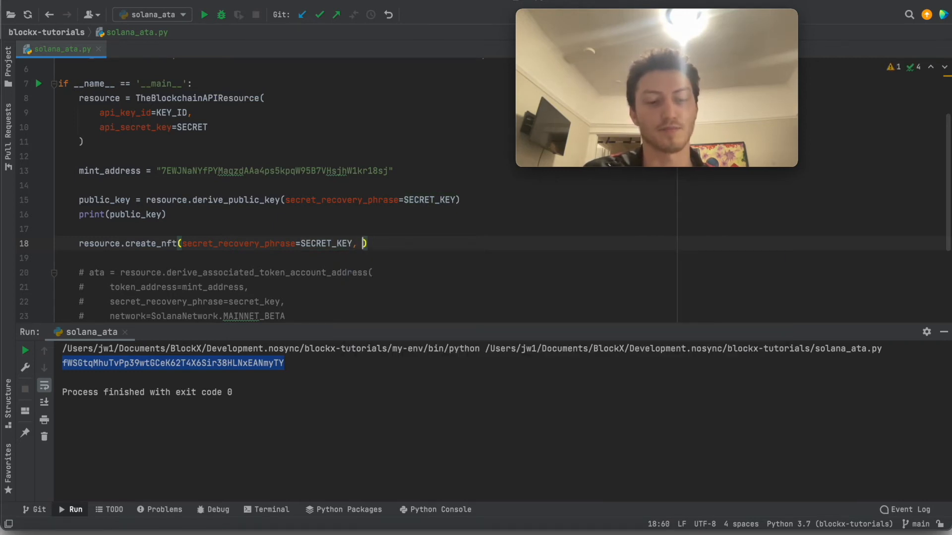
text(network=SolanaNetwork.DEVNET)
click(372, 258)
text(prin)
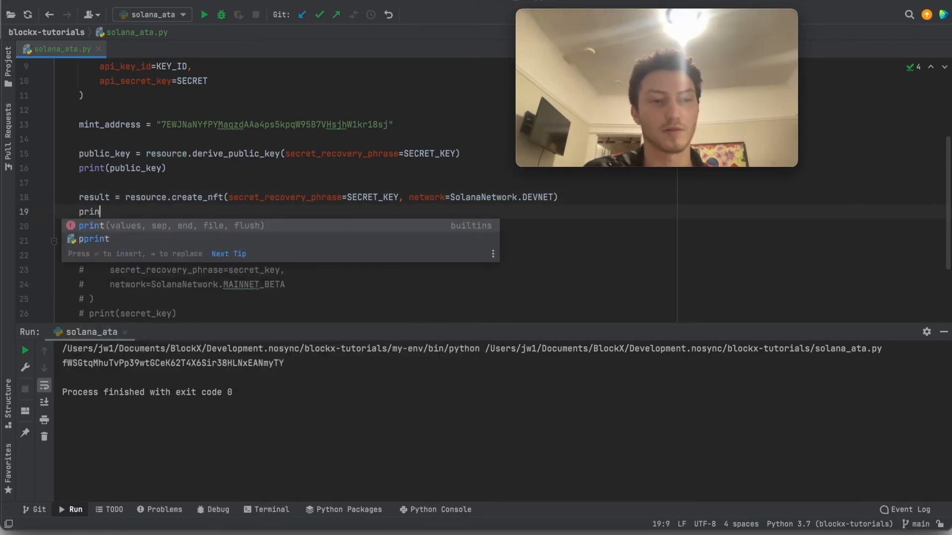
text(t(result))
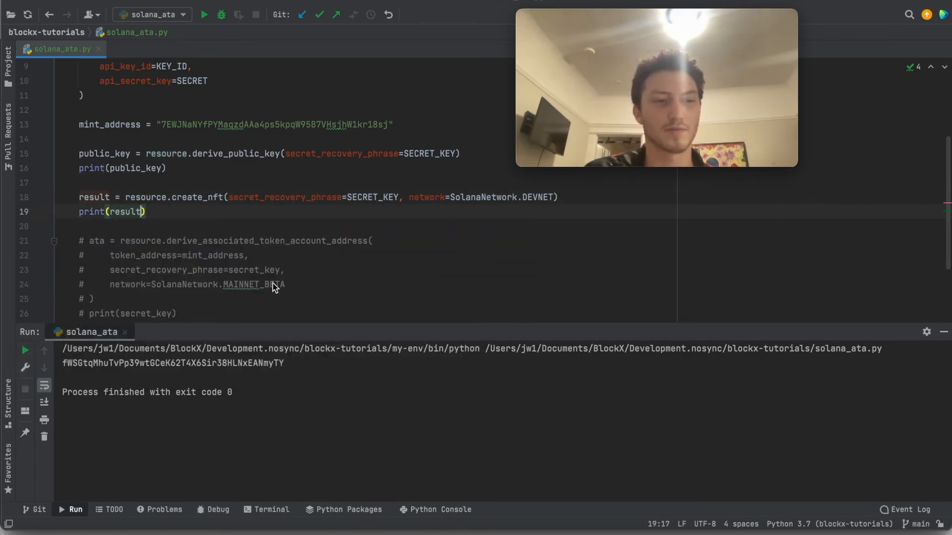
click(205, 15)
text(DEV)
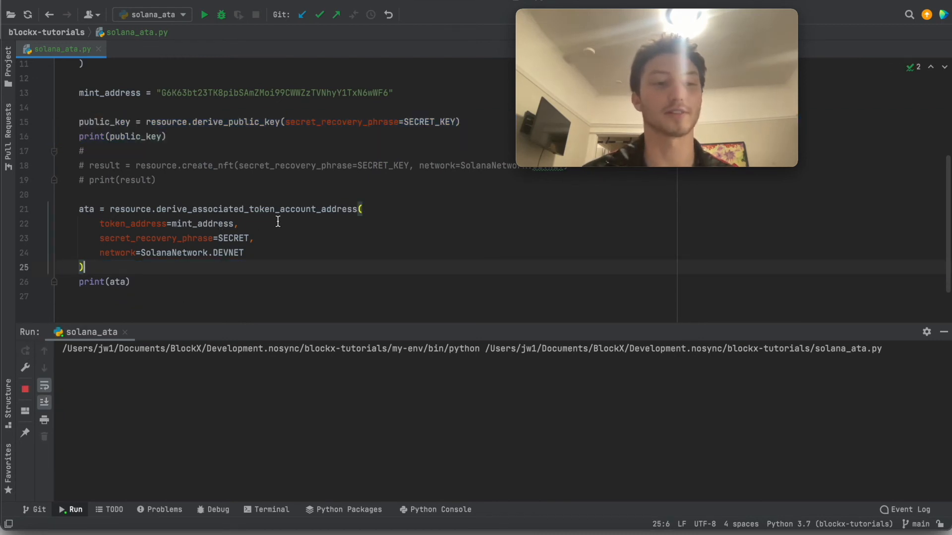
Step: Correct the recovery phrase argument to SECRET_KEY, rerun, and select the printed associated token account address
click(205, 14)
text(_KEY)
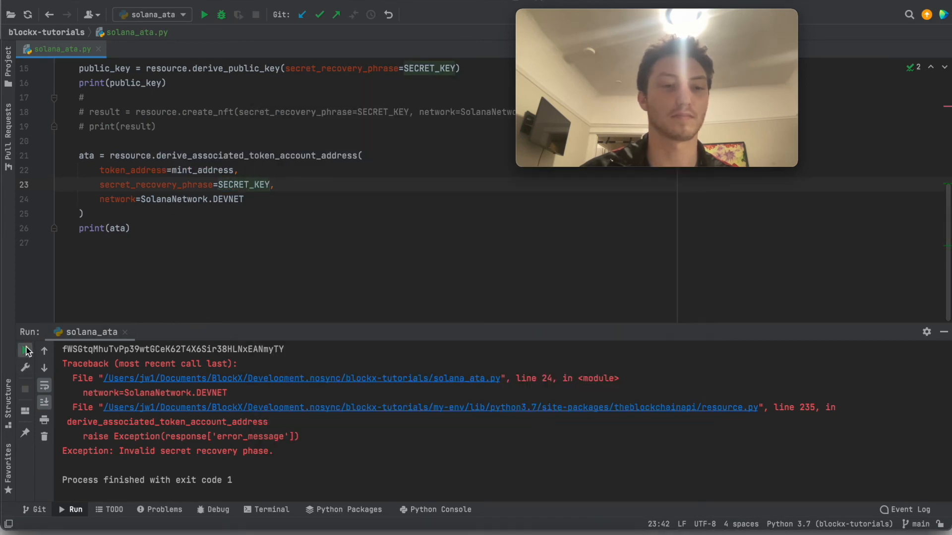
click(205, 14)
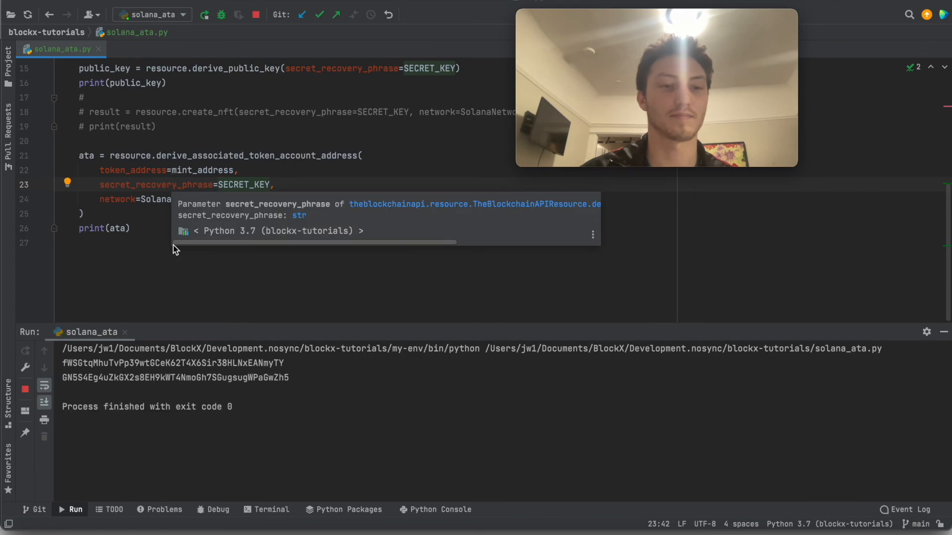
triple_click(174, 378)
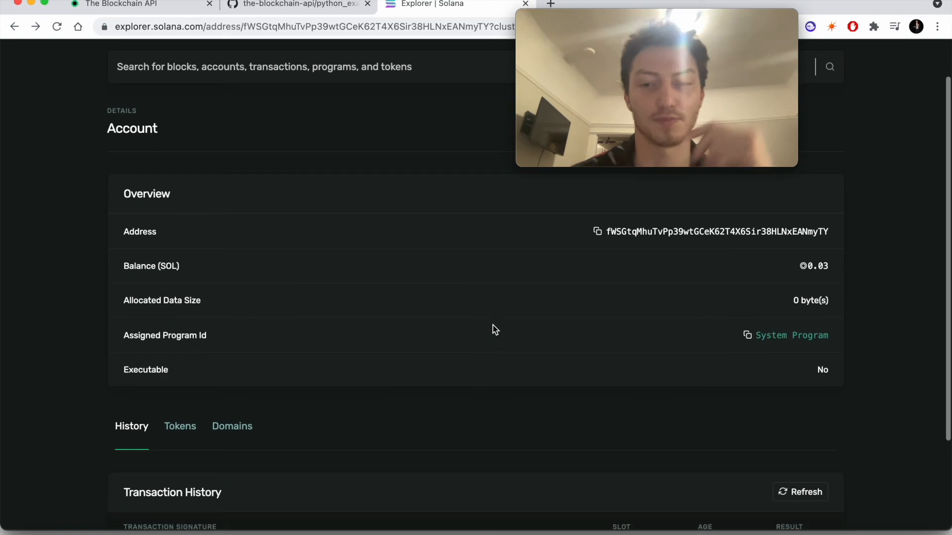
Step: Check the wallet's Token Holdings list the new mint with balance 1, then return to its History
click(179, 426)
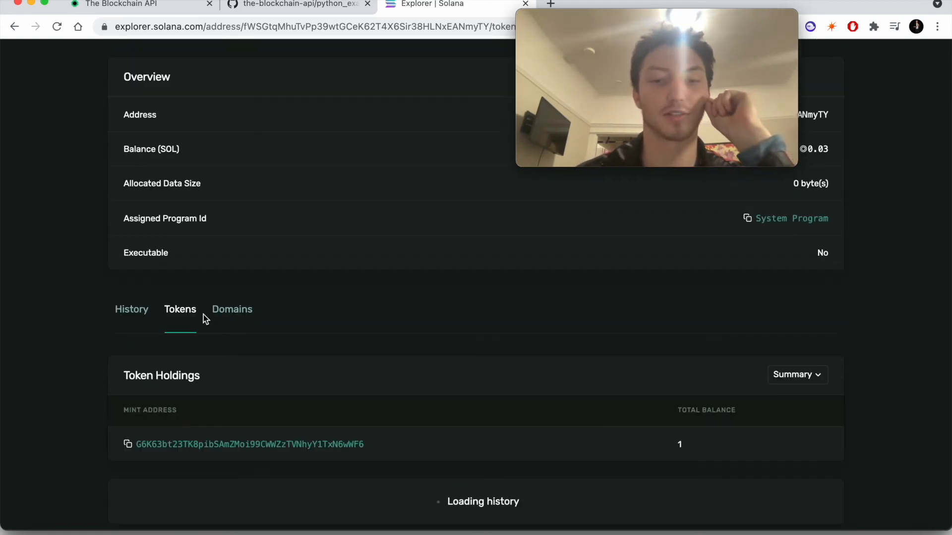
scroll(down, 3)
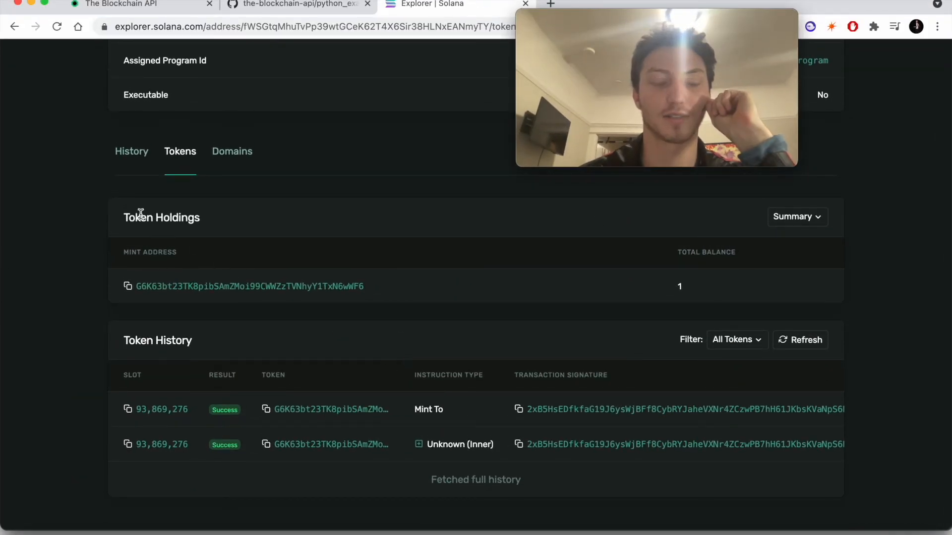
click(131, 151)
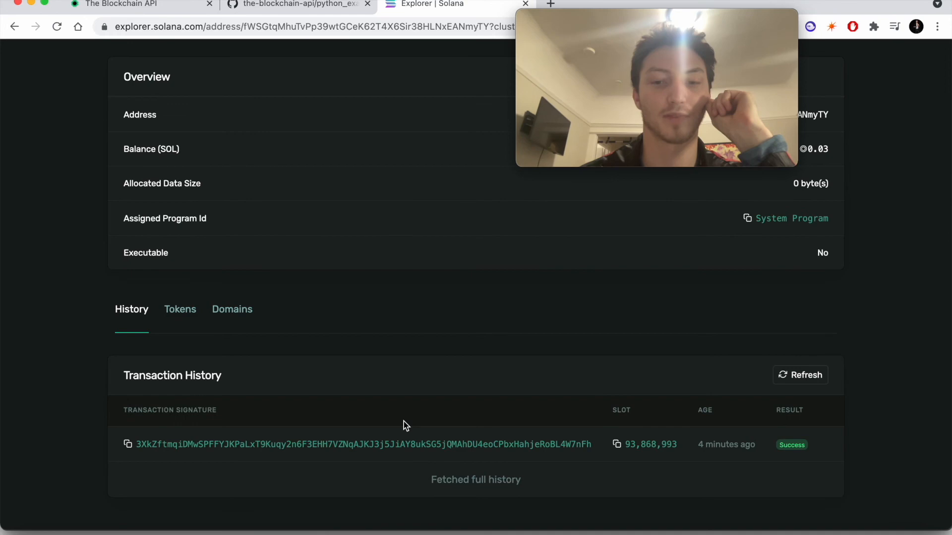
Step: Inspect the 0.015 SOL funding transaction's account inputs and instructions, then go back to the wallet page
click(363, 444)
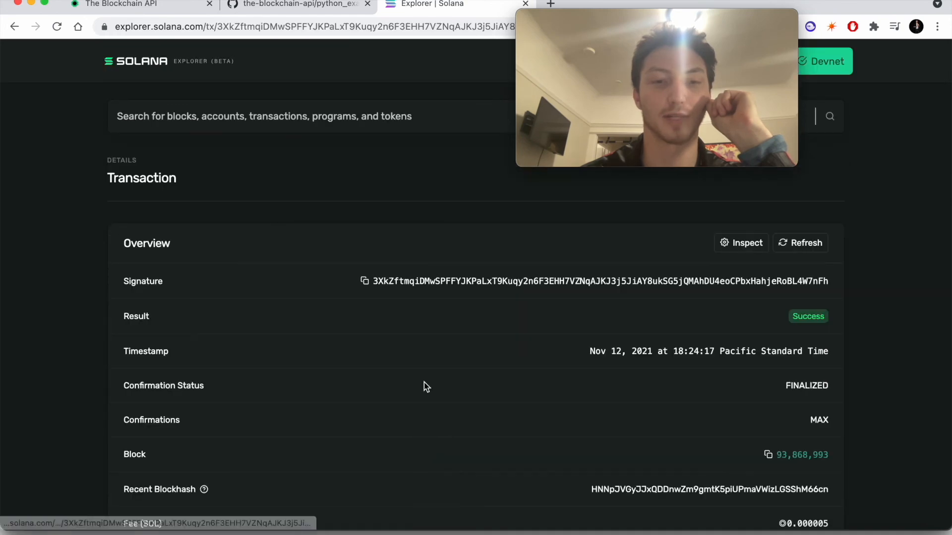
scroll(down, 3)
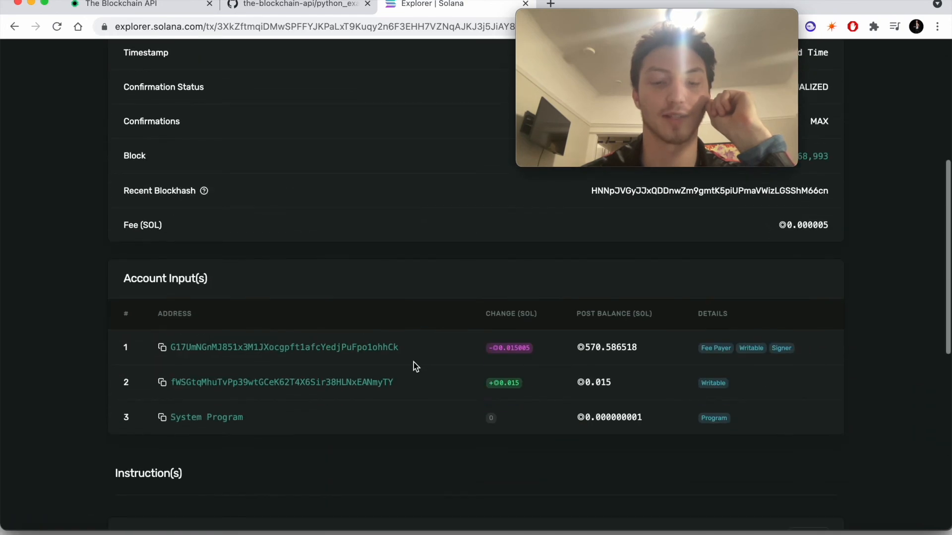
scroll(down, 3)
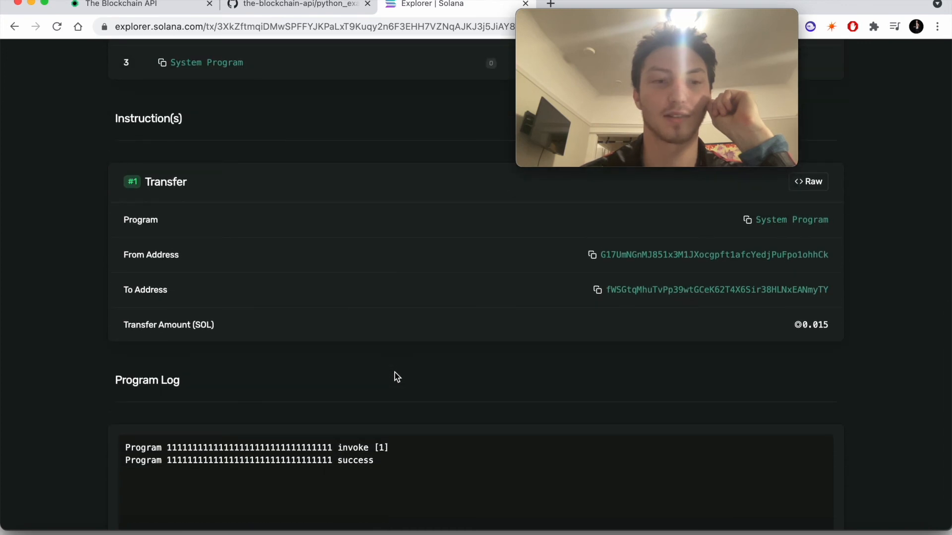
scroll(down, 3)
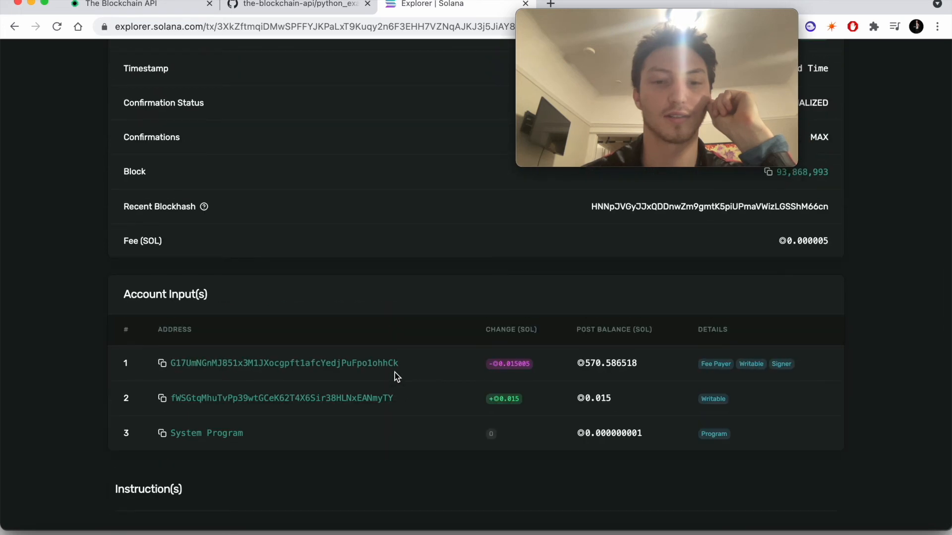
scroll(down, 3)
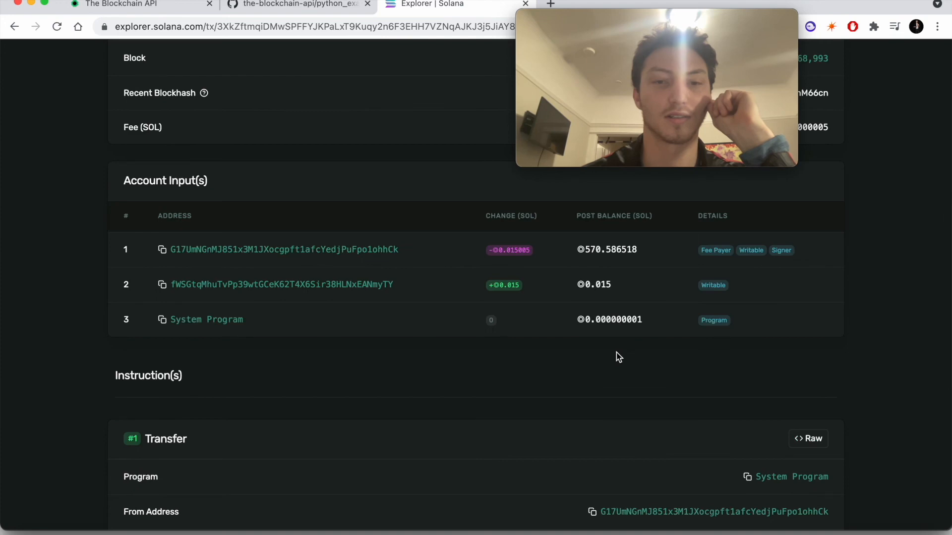
click(281, 285)
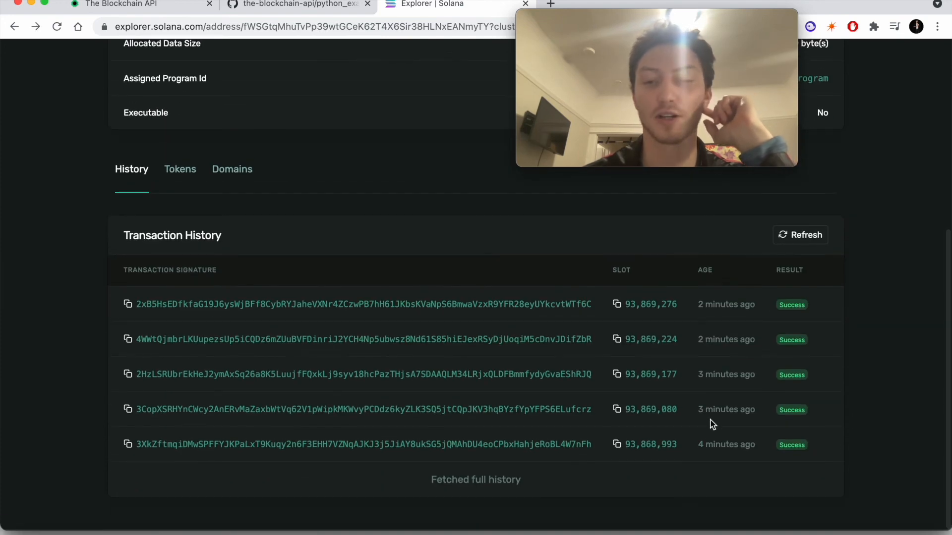
mouse_move(673, 309)
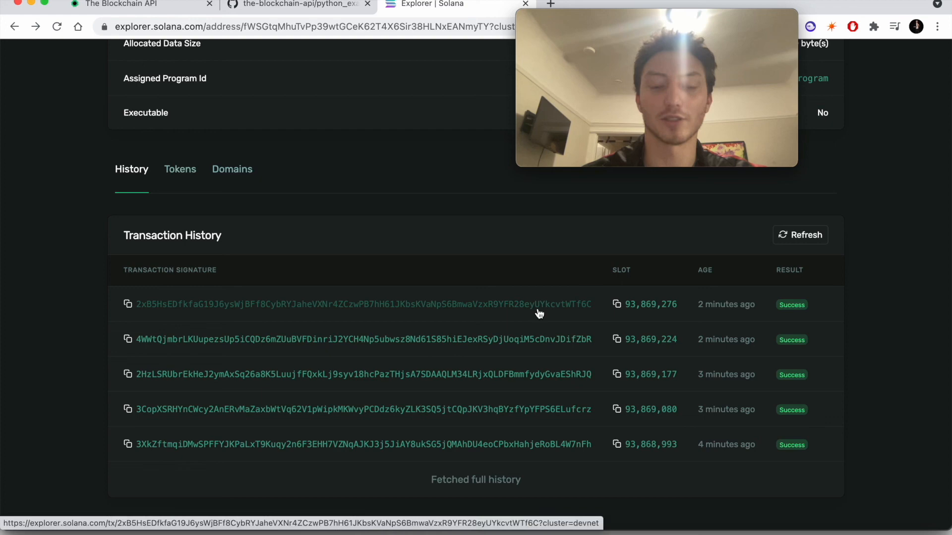
Step: Inspect the newest minting transaction's Token Balances showing +1 token for the derived account
click(363, 304)
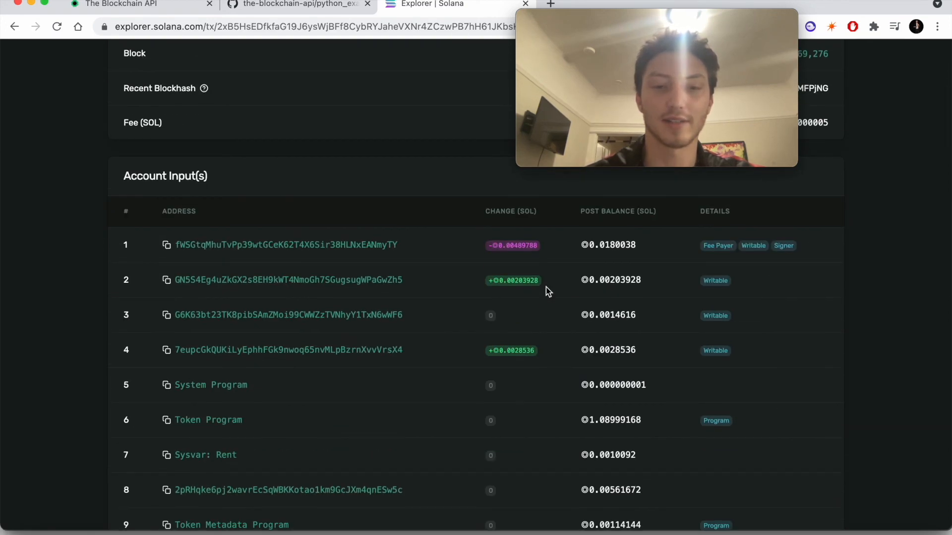
scroll(down, 3)
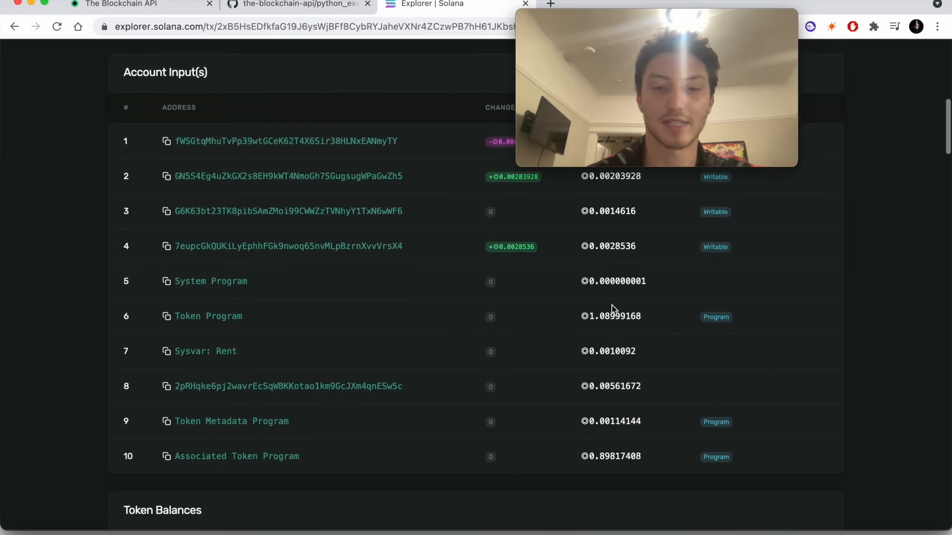
scroll(down, 3)
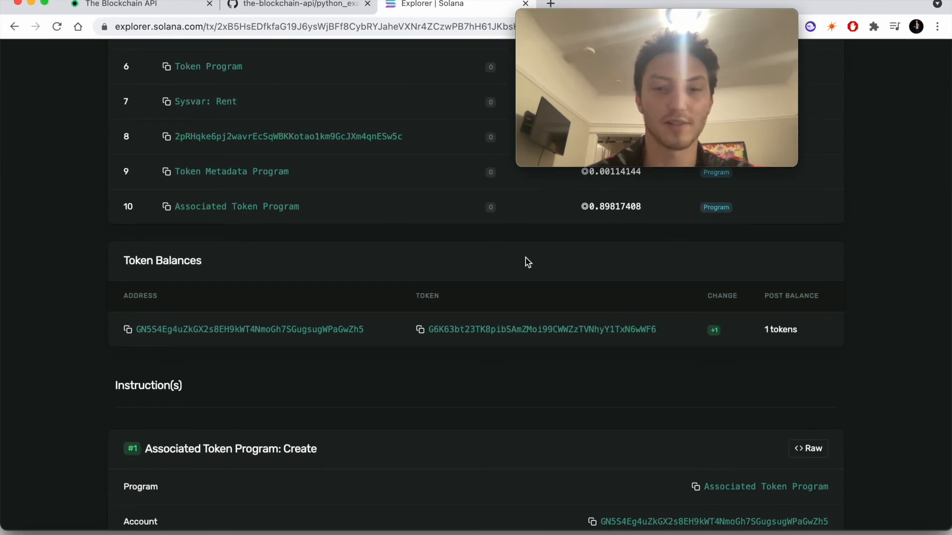
mouse_move(497, 339)
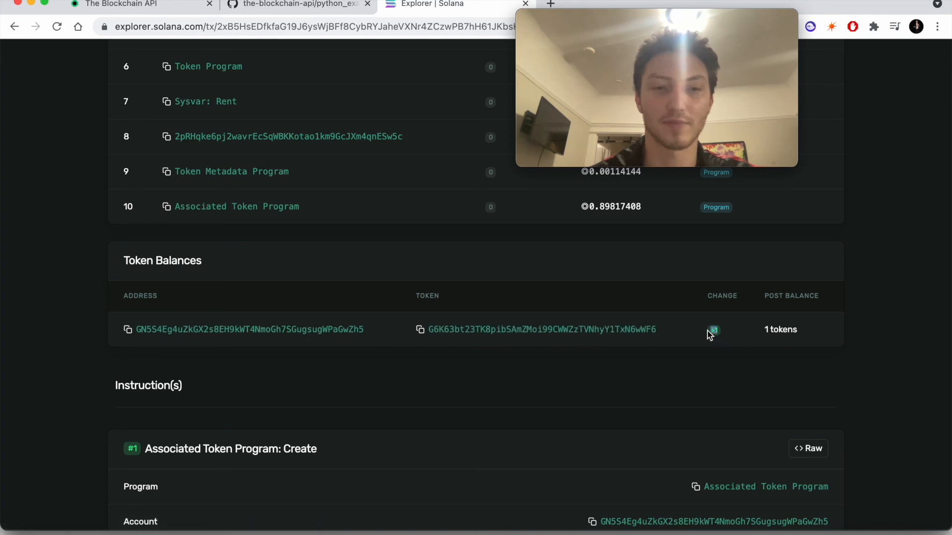
mouse_move(322, 346)
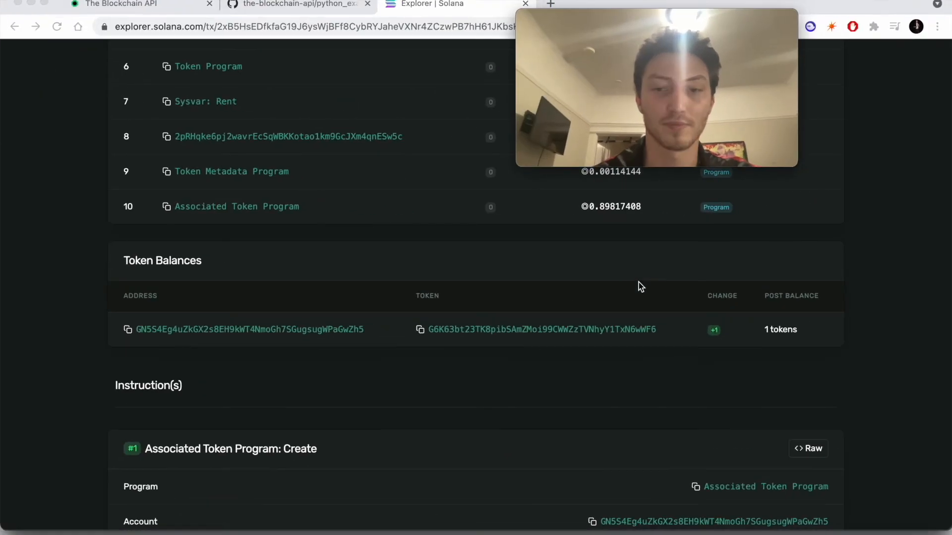
mouse_move(461, 334)
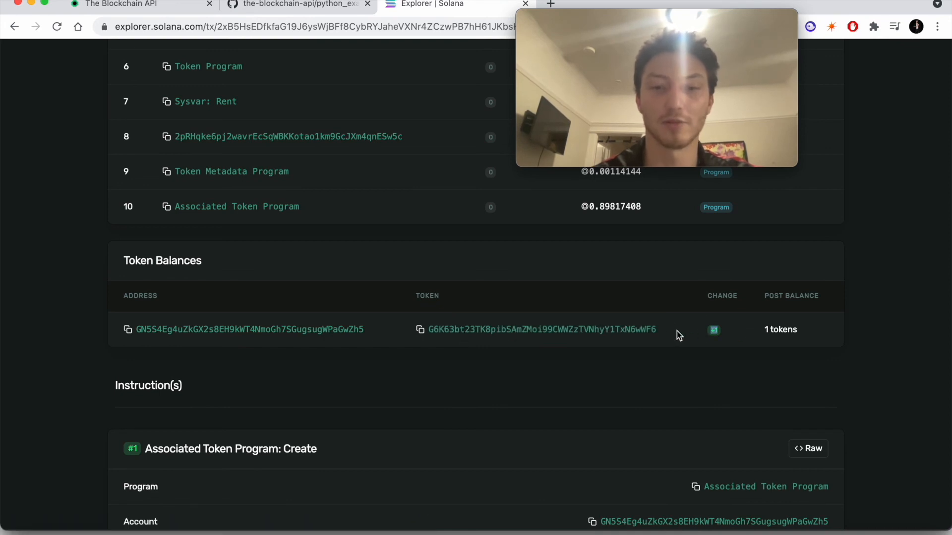
mouse_move(327, 337)
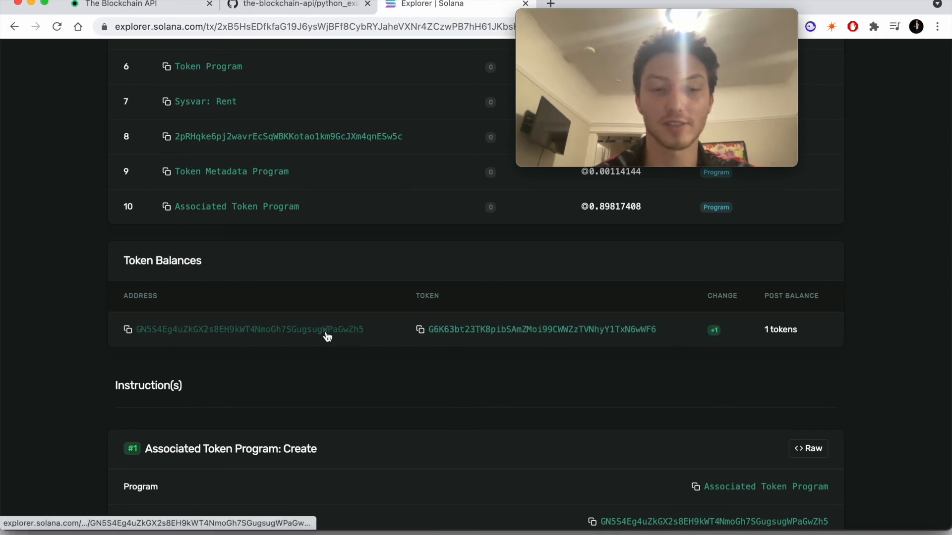
mouse_move(612, 337)
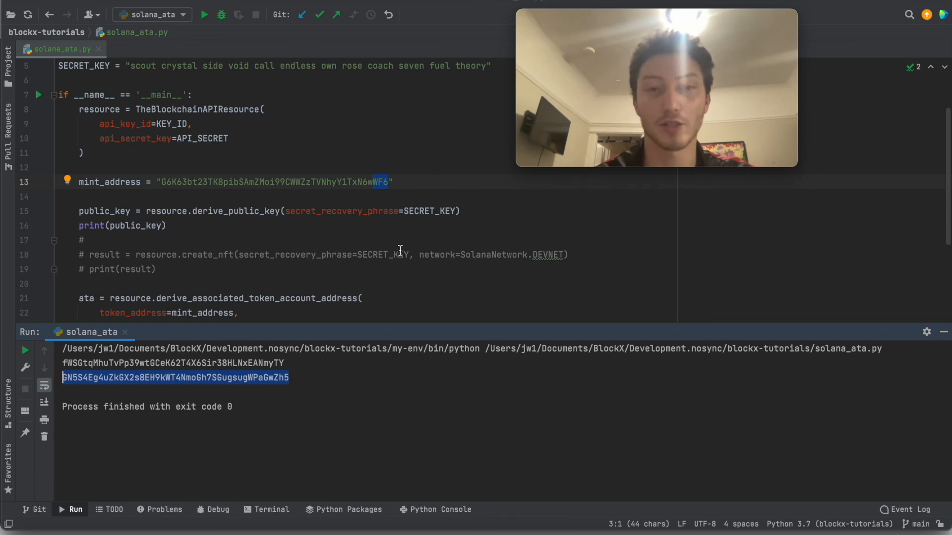
mouse_move(434, 192)
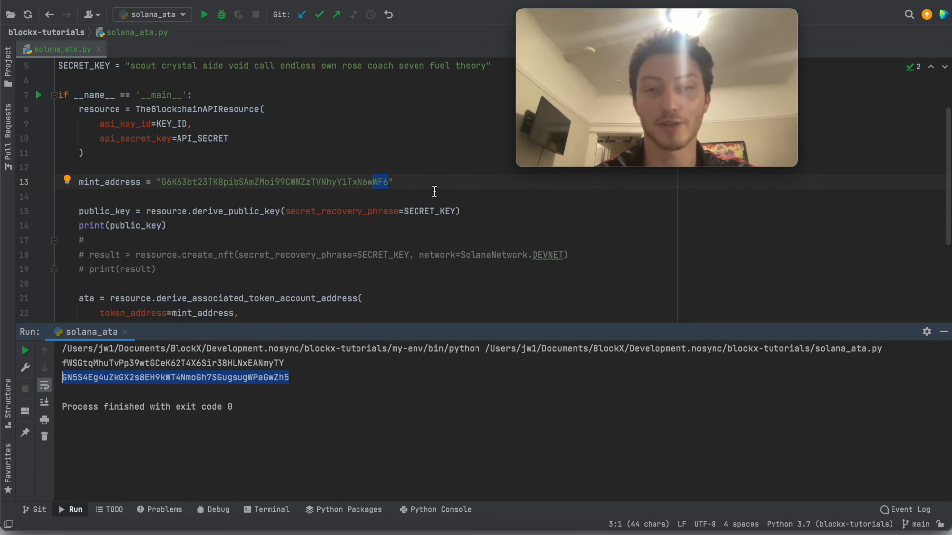